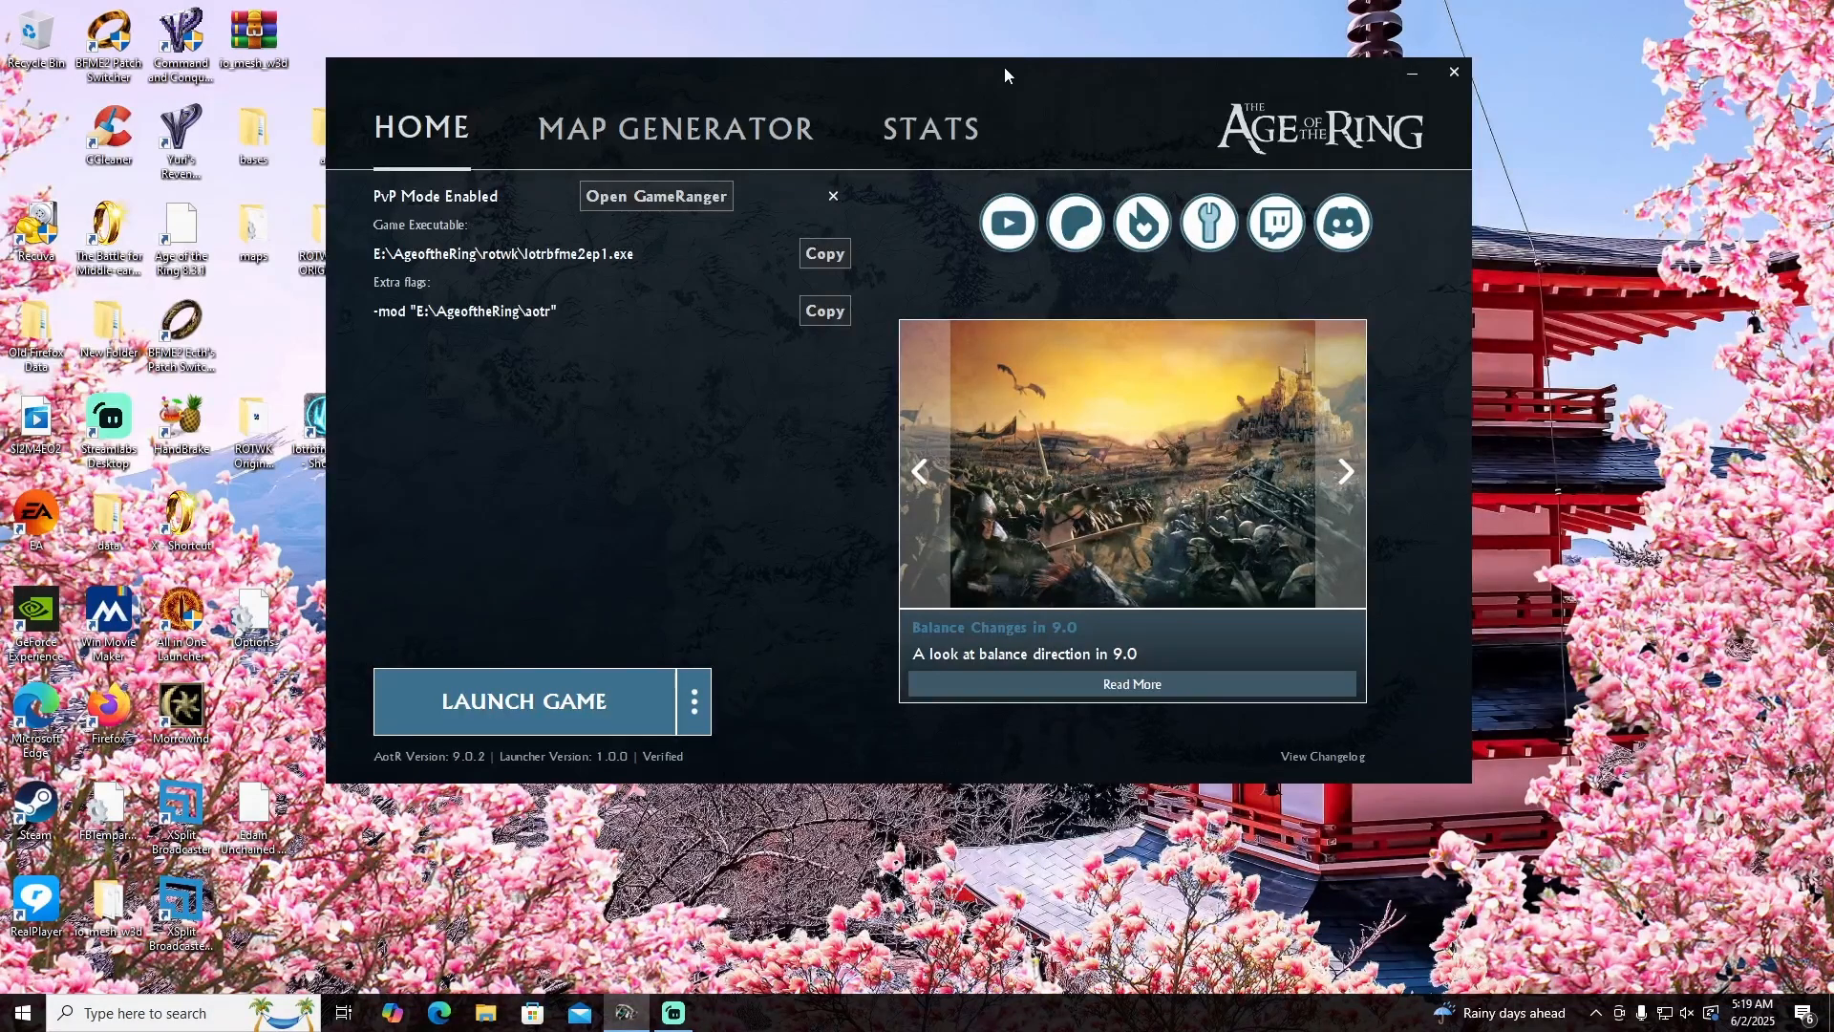
- Reveal the launch options: PvP Mode enabled, Lothlorien theme, 1920x1080 resolution
{"action": "left_click", "coordinate": [1343, 472]}
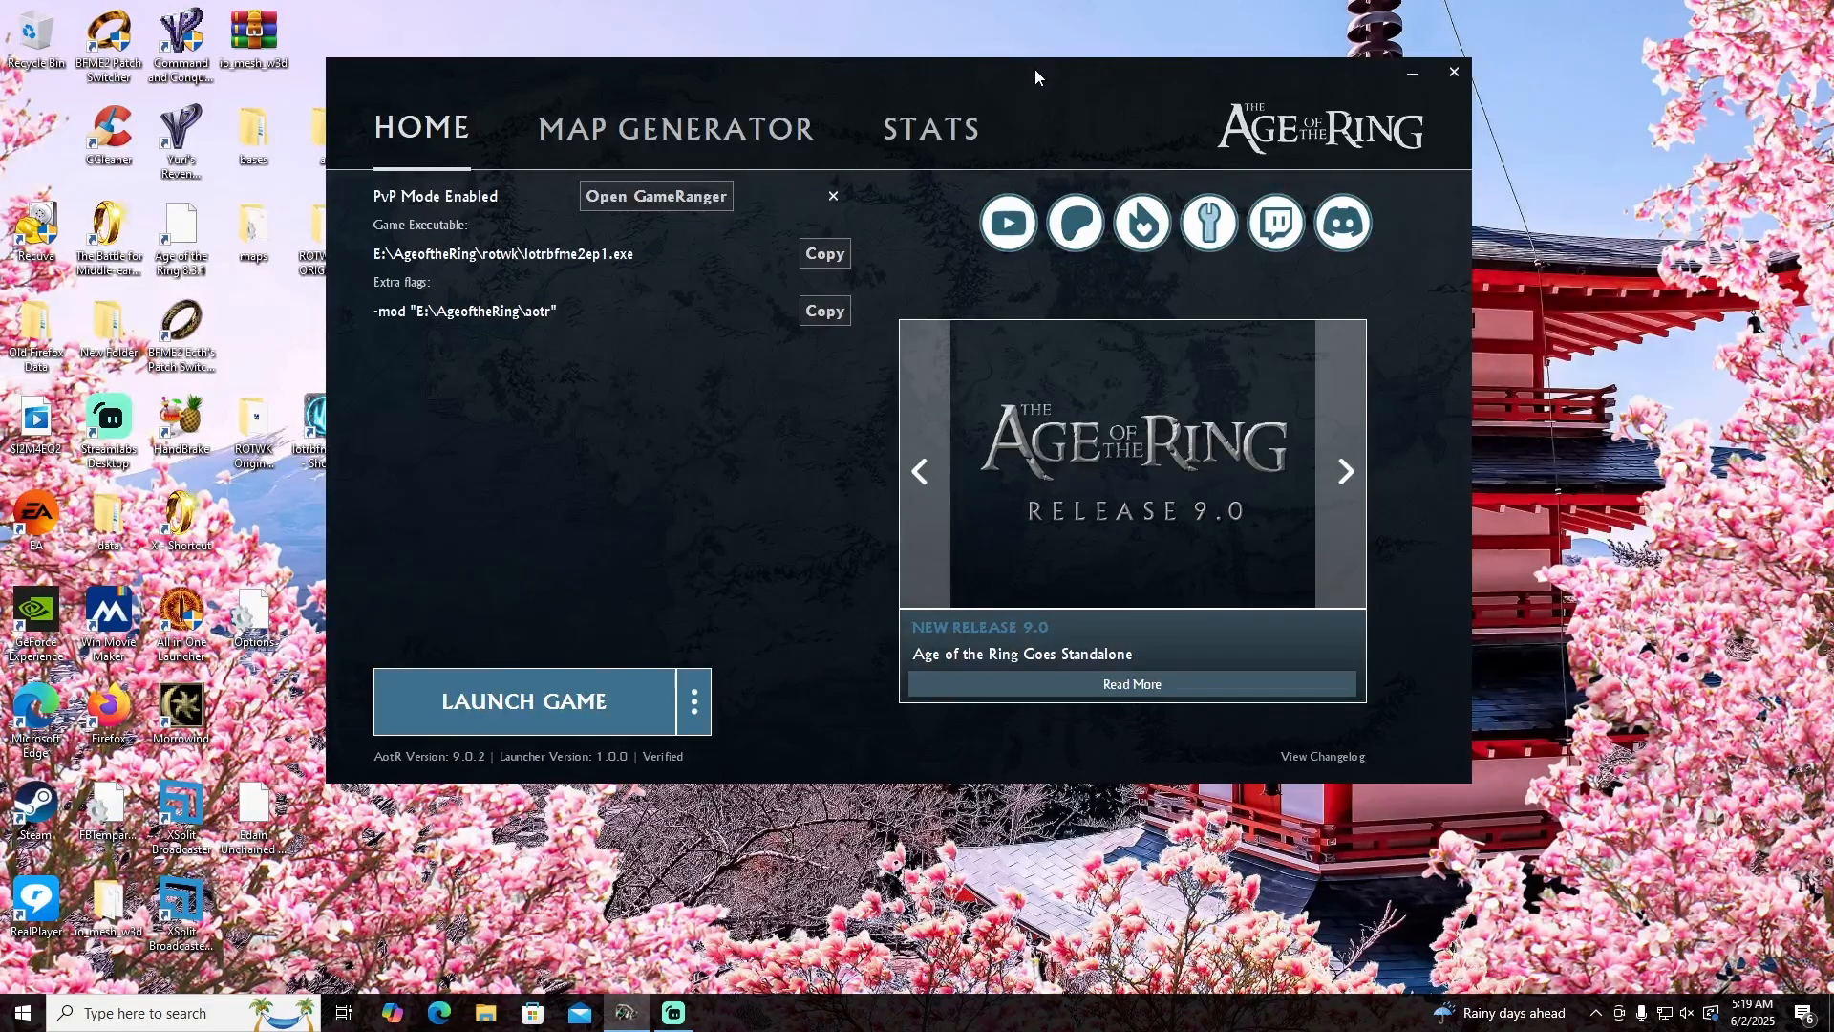
{"action": "mouse_move", "coordinate": [1030, 88]}
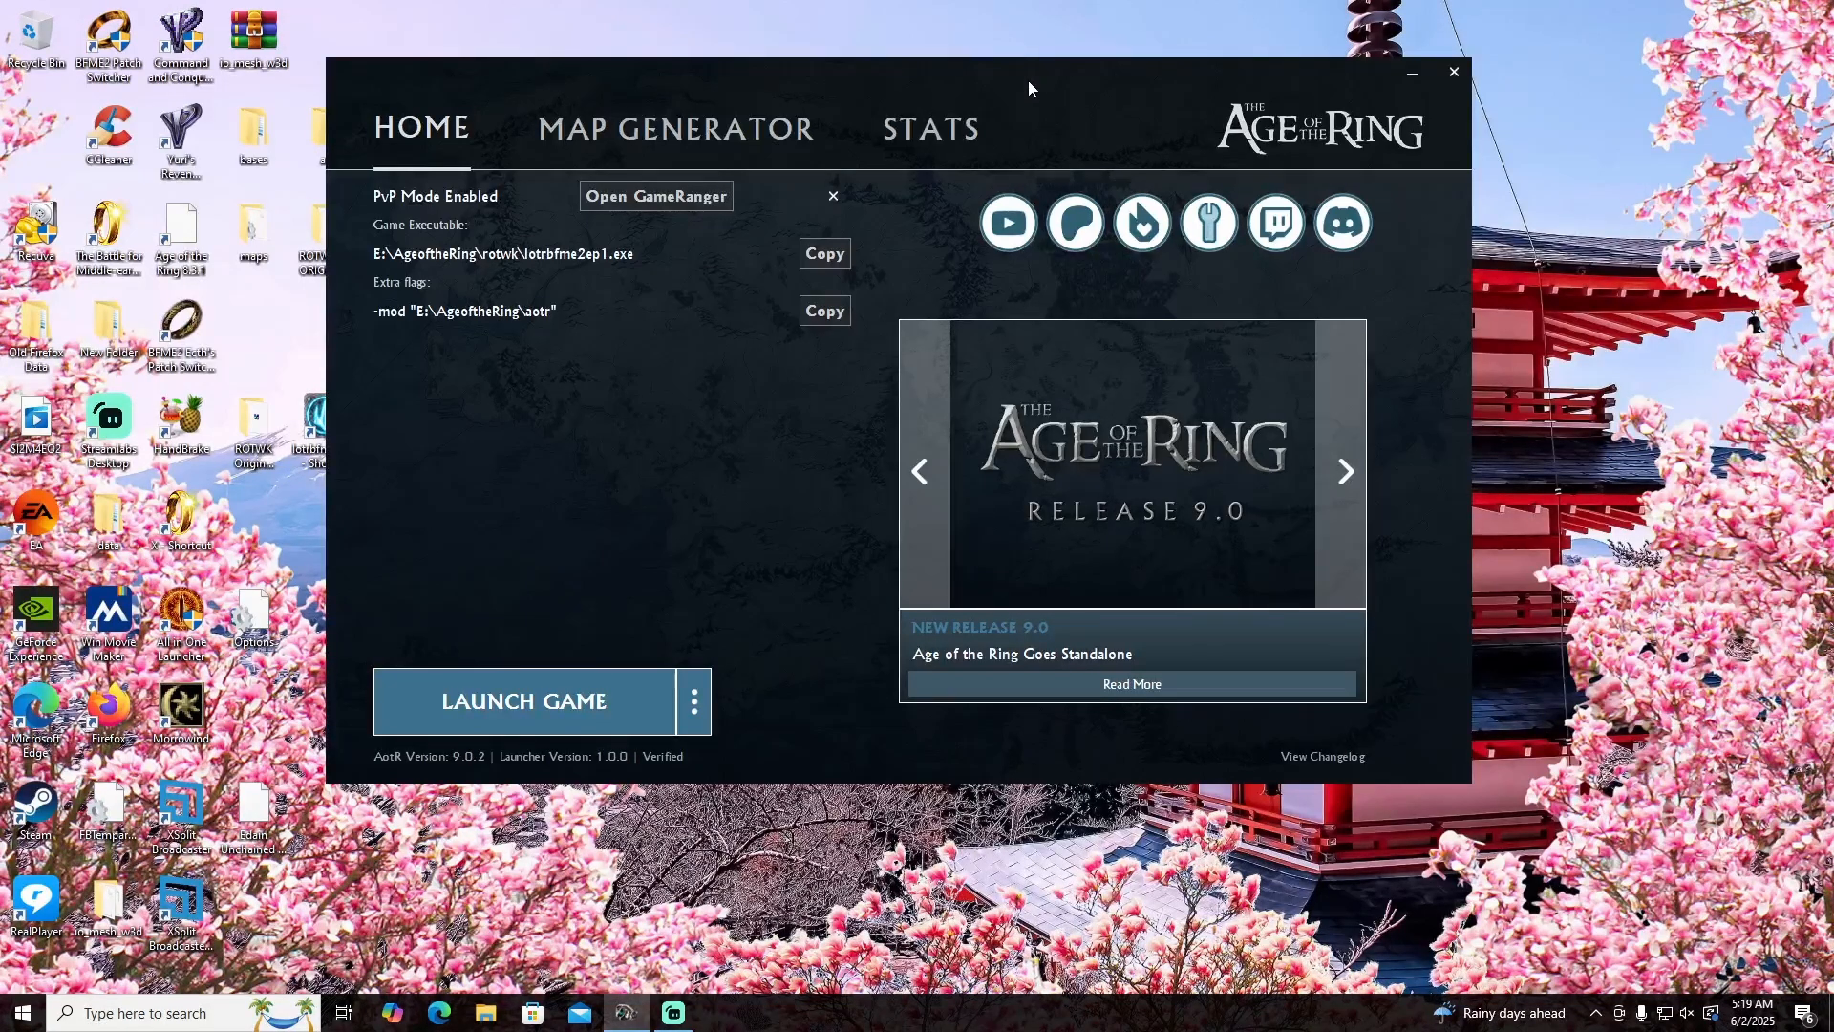
{"action": "mouse_move", "coordinate": [1076, 83]}
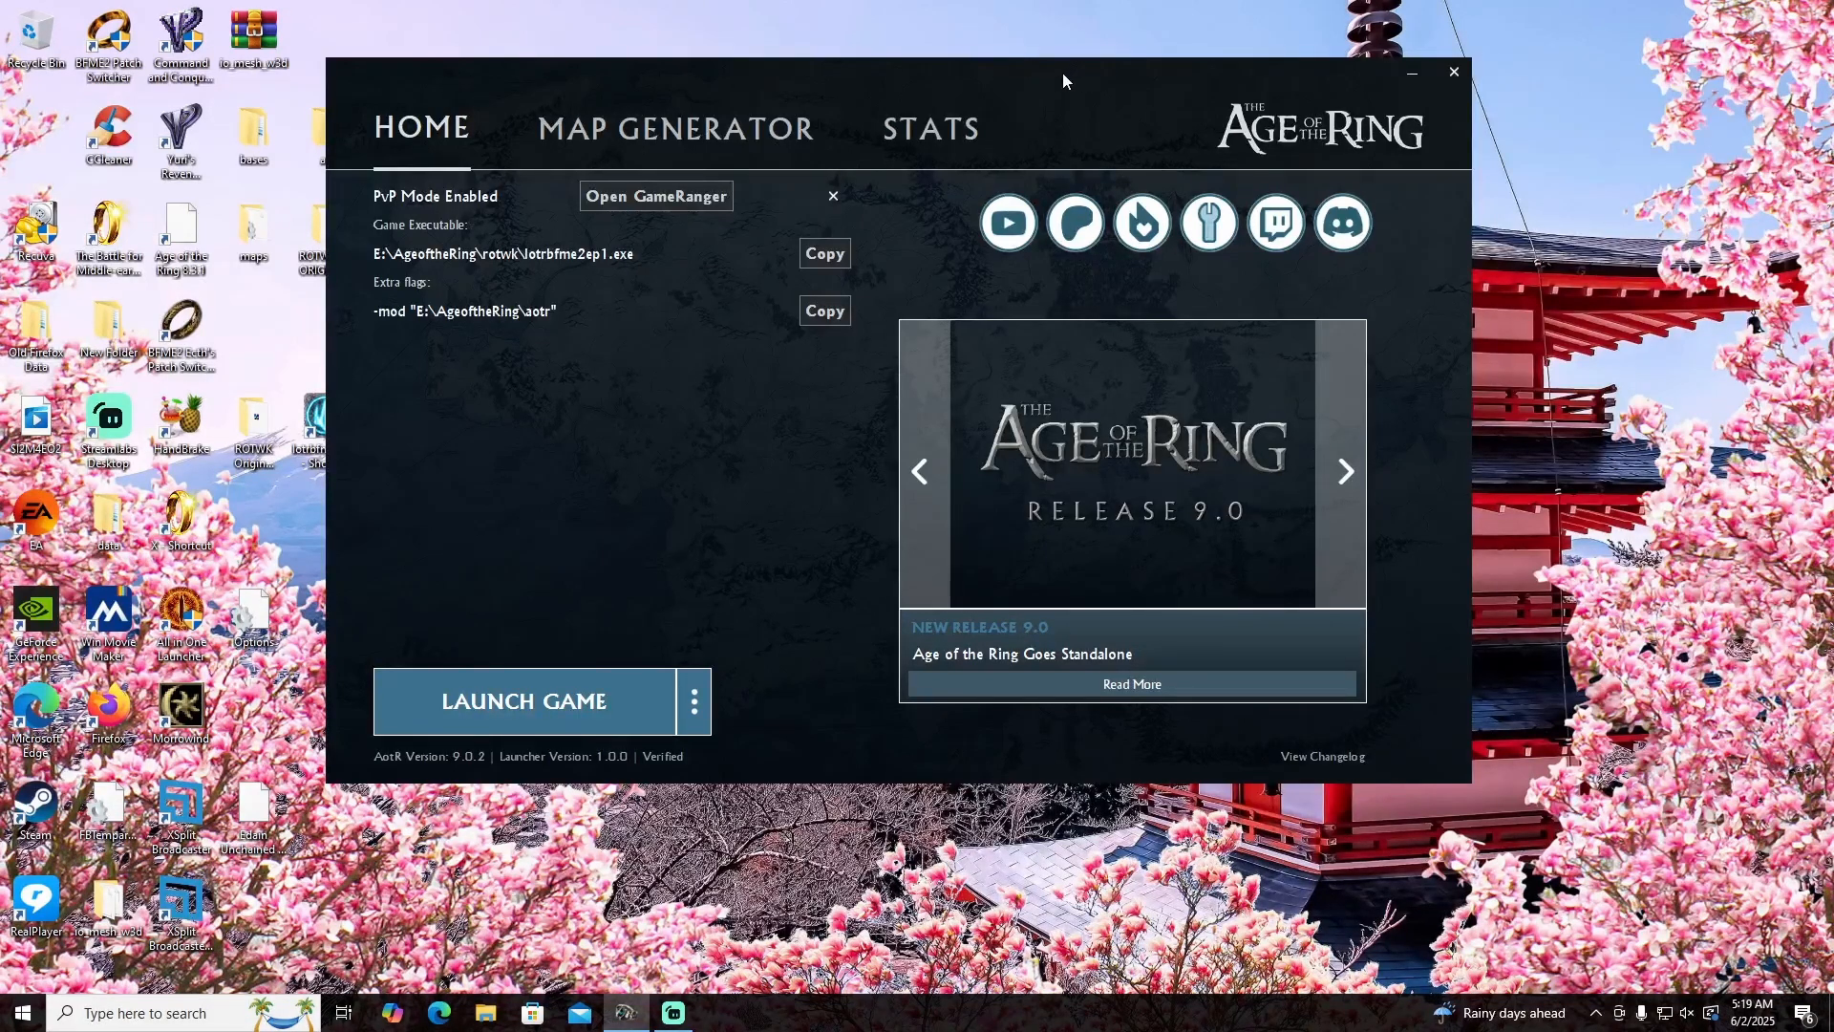
{"action": "left_click", "coordinate": [1343, 472]}
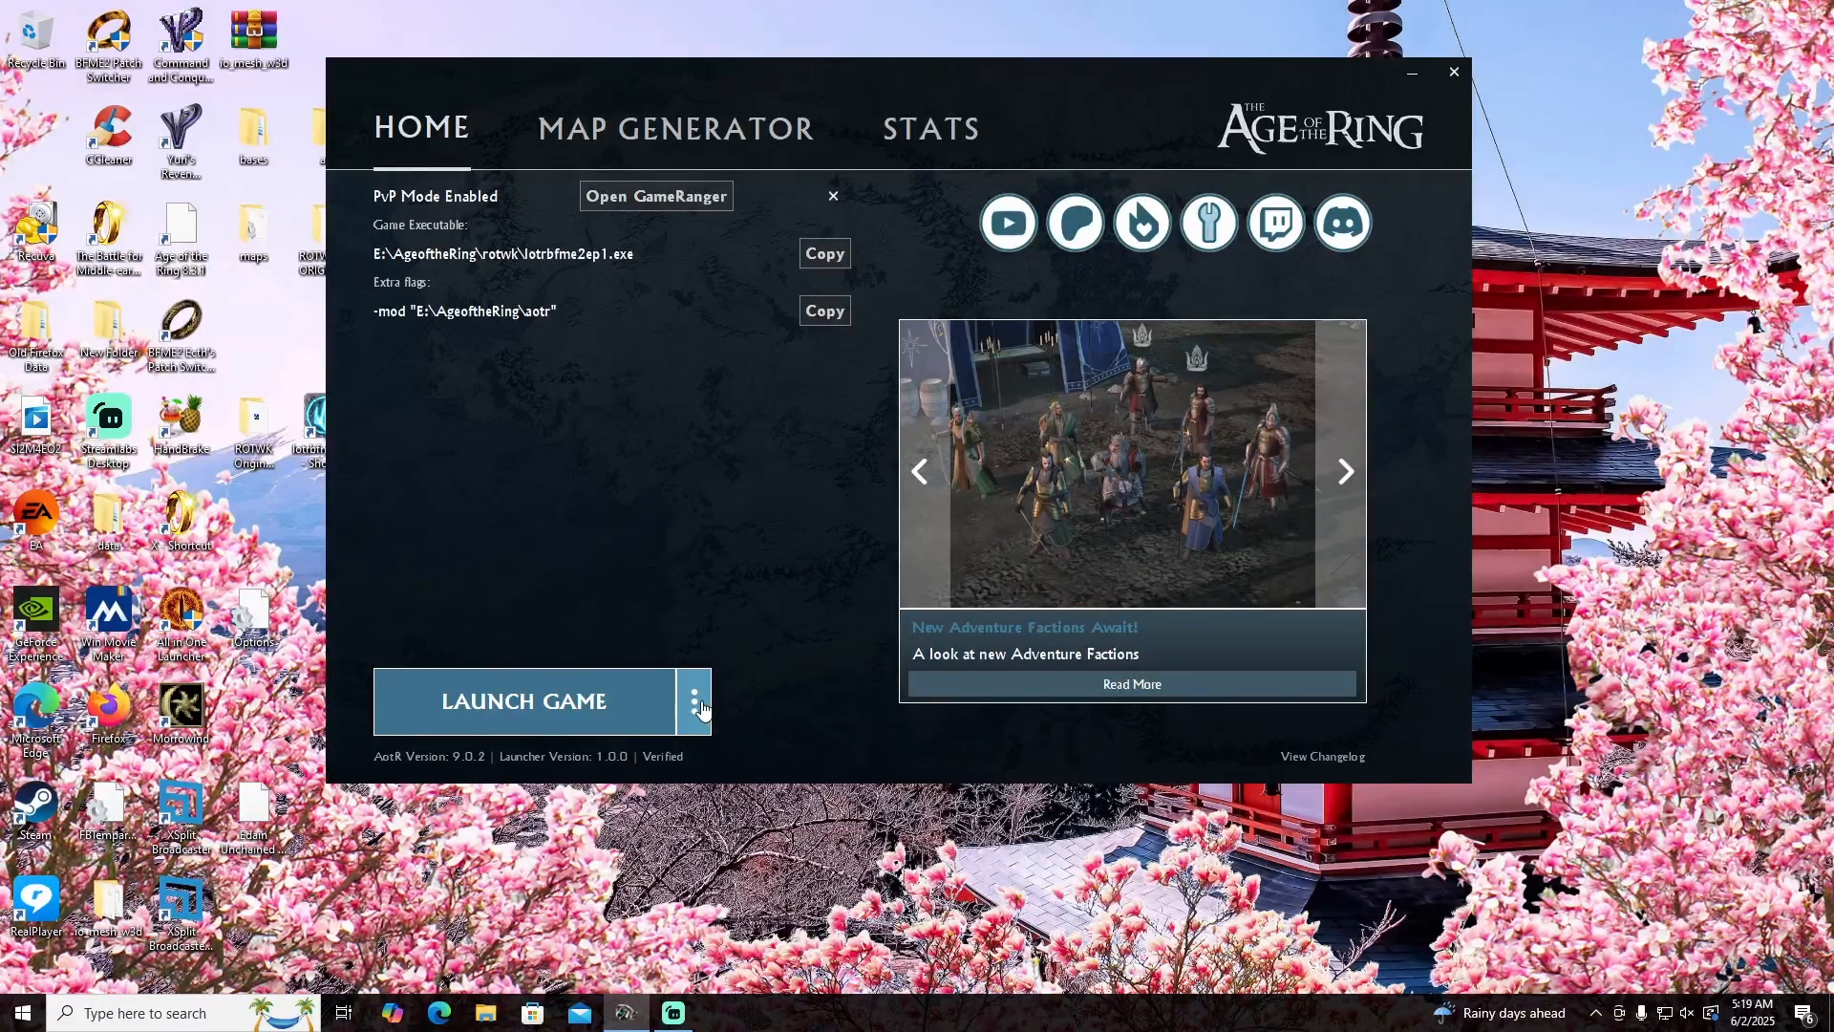
{"action": "left_click", "coordinate": [691, 701]}
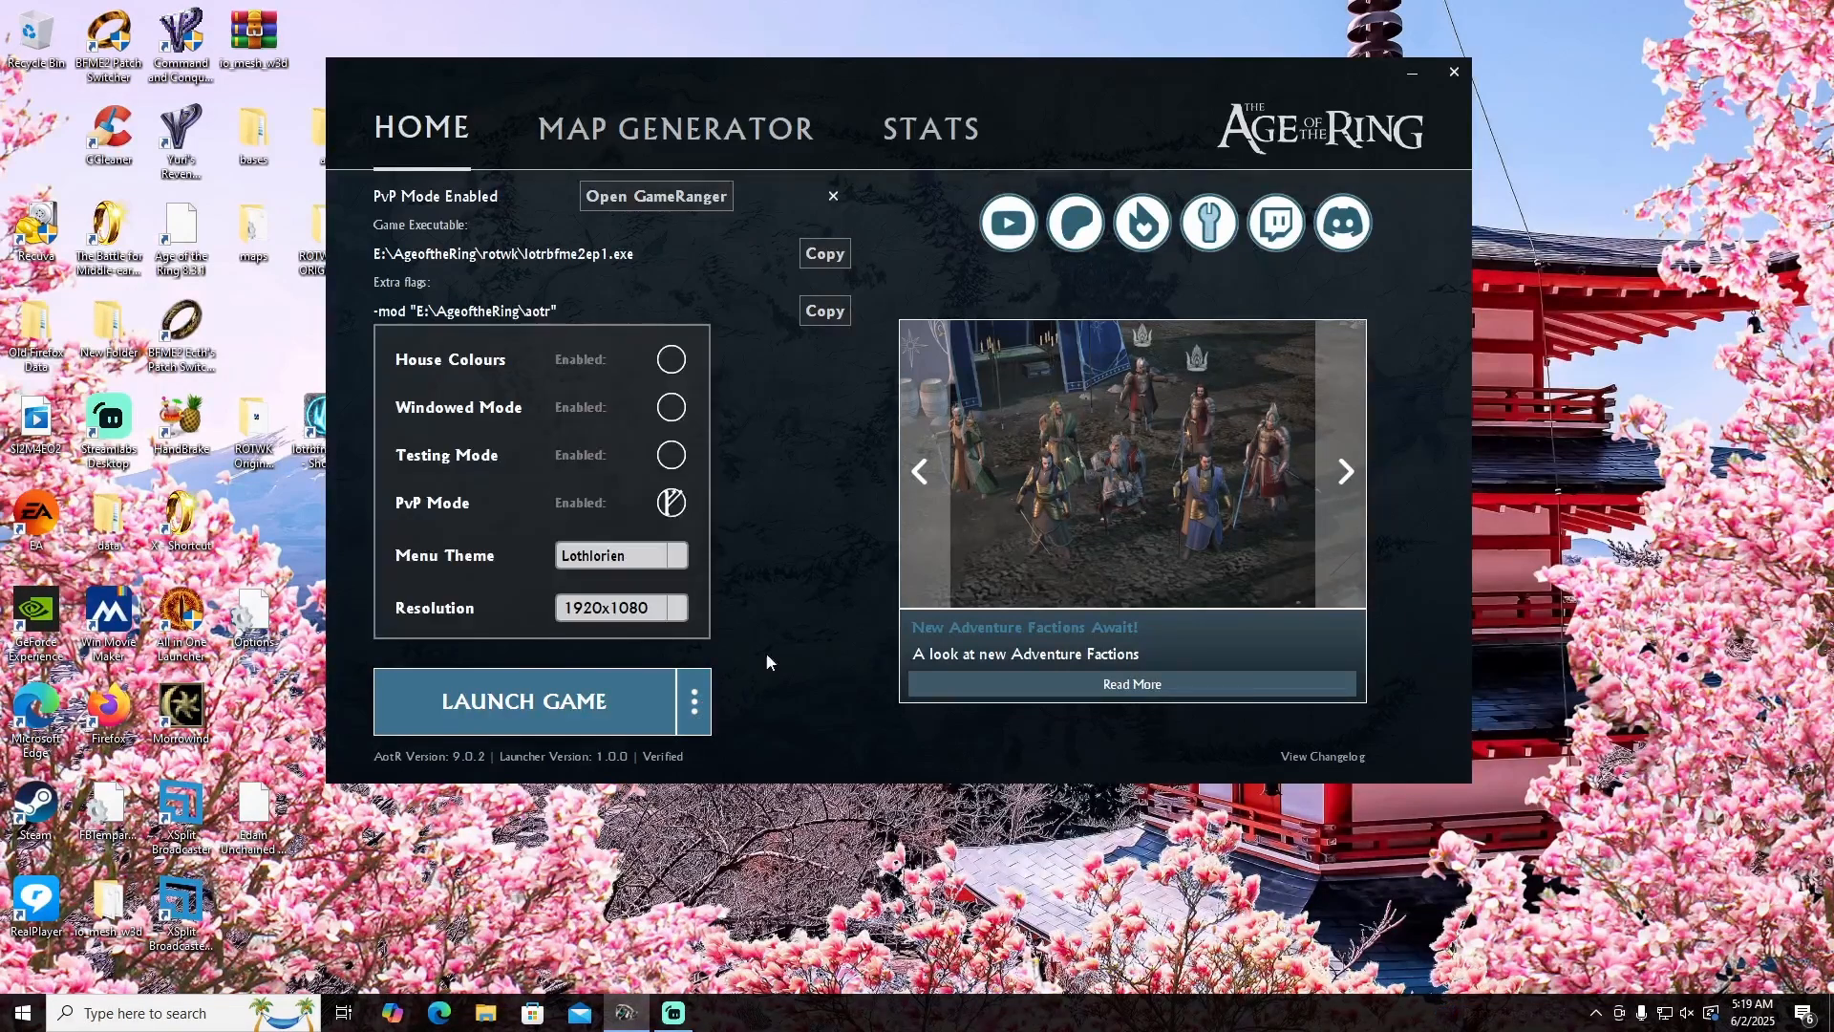
{"action": "mouse_move", "coordinate": [827, 451]}
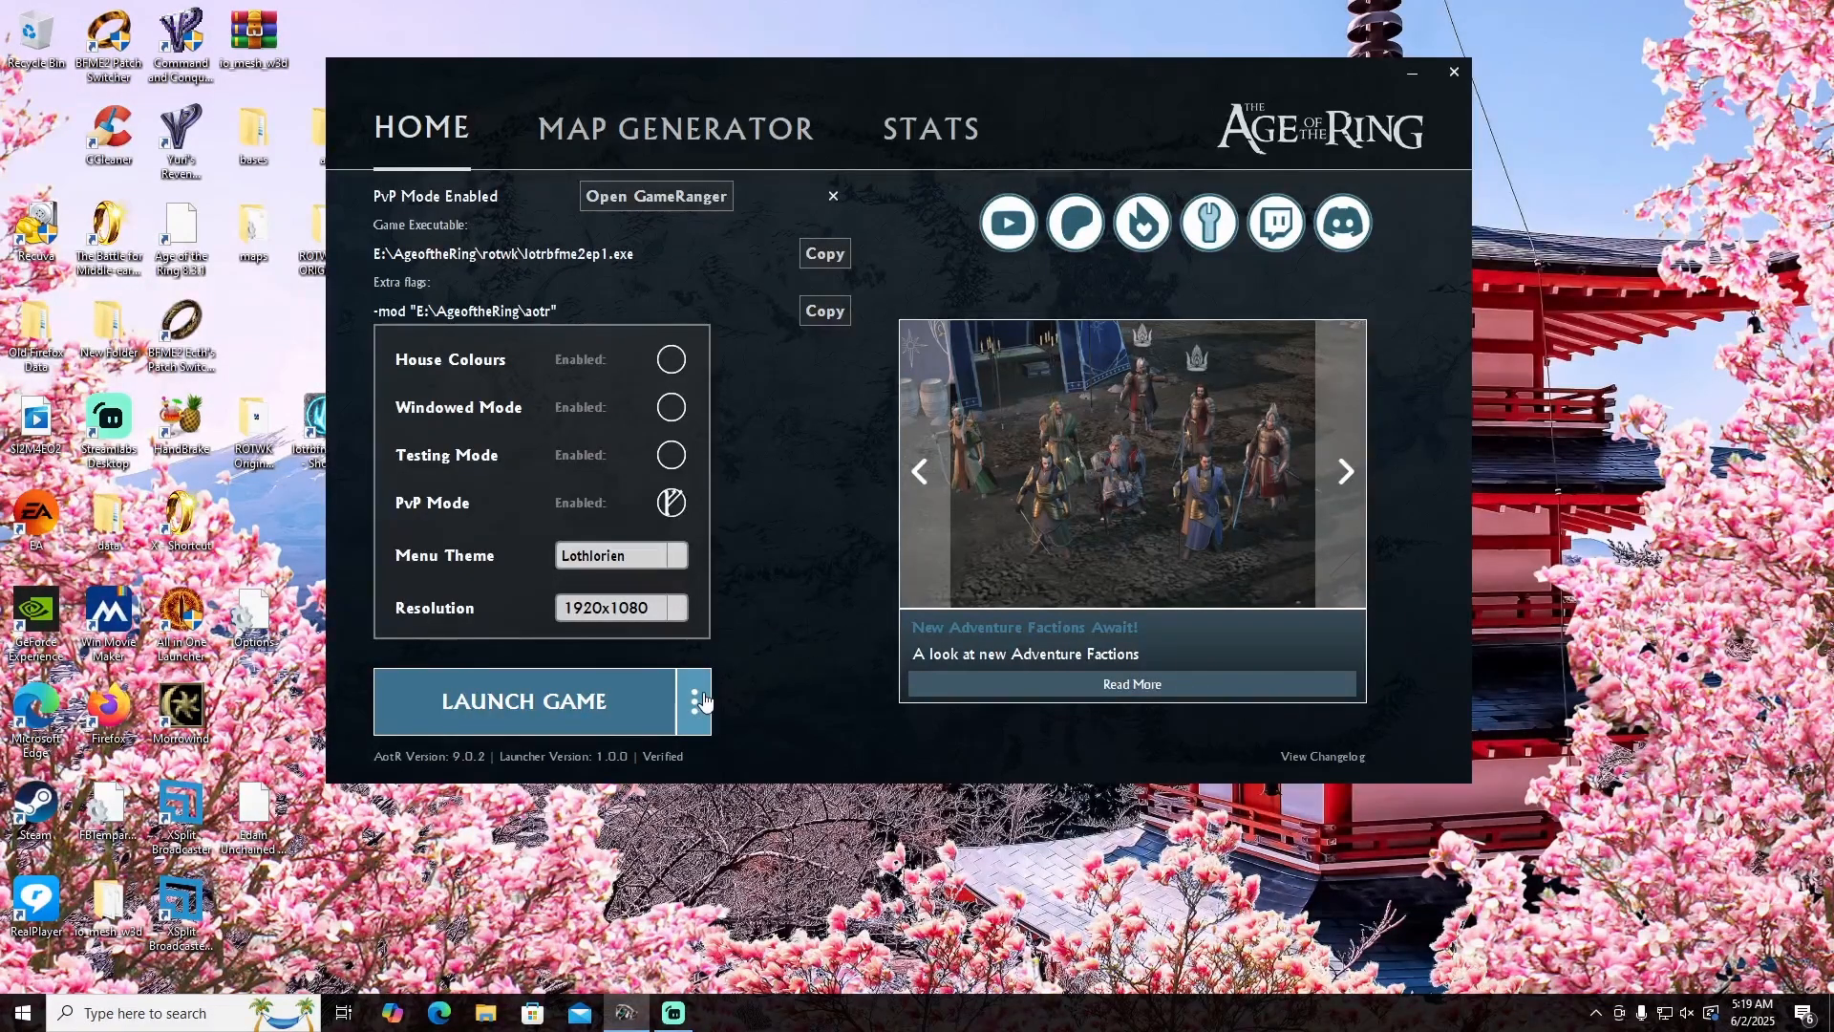
{"action": "left_click", "coordinate": [693, 701]}
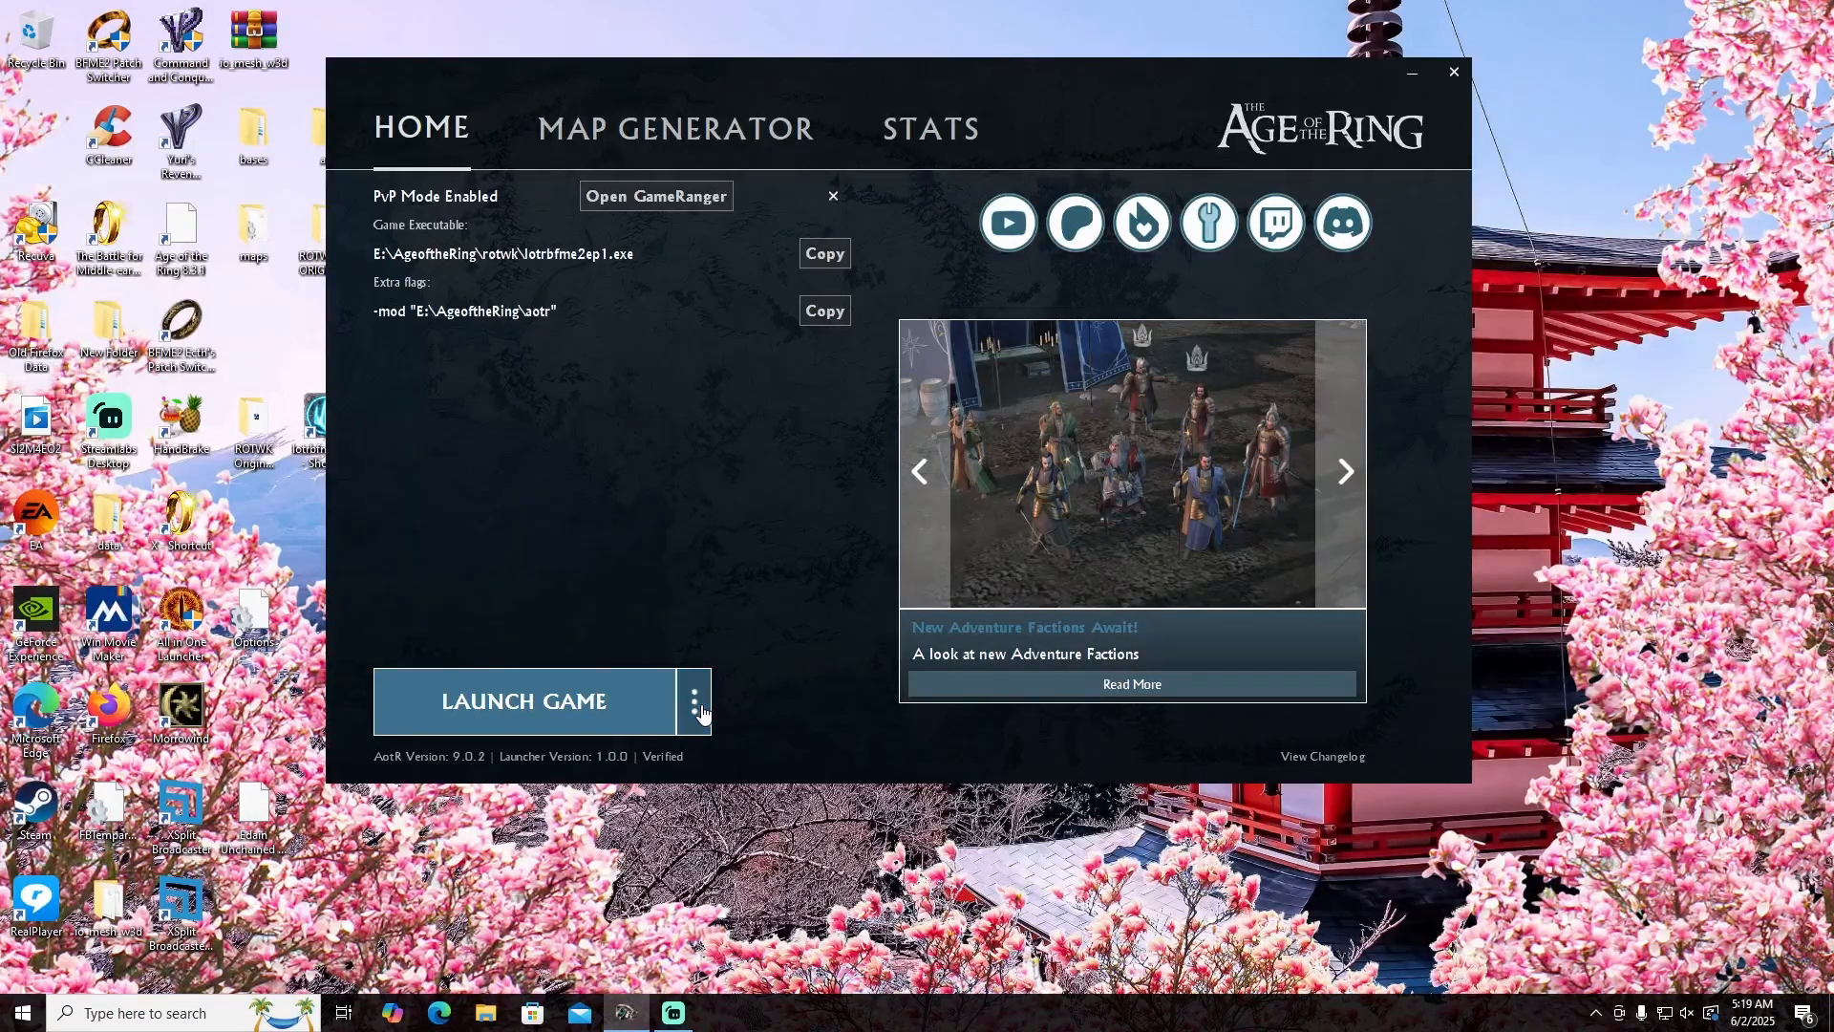
{"action": "left_click", "coordinate": [694, 701]}
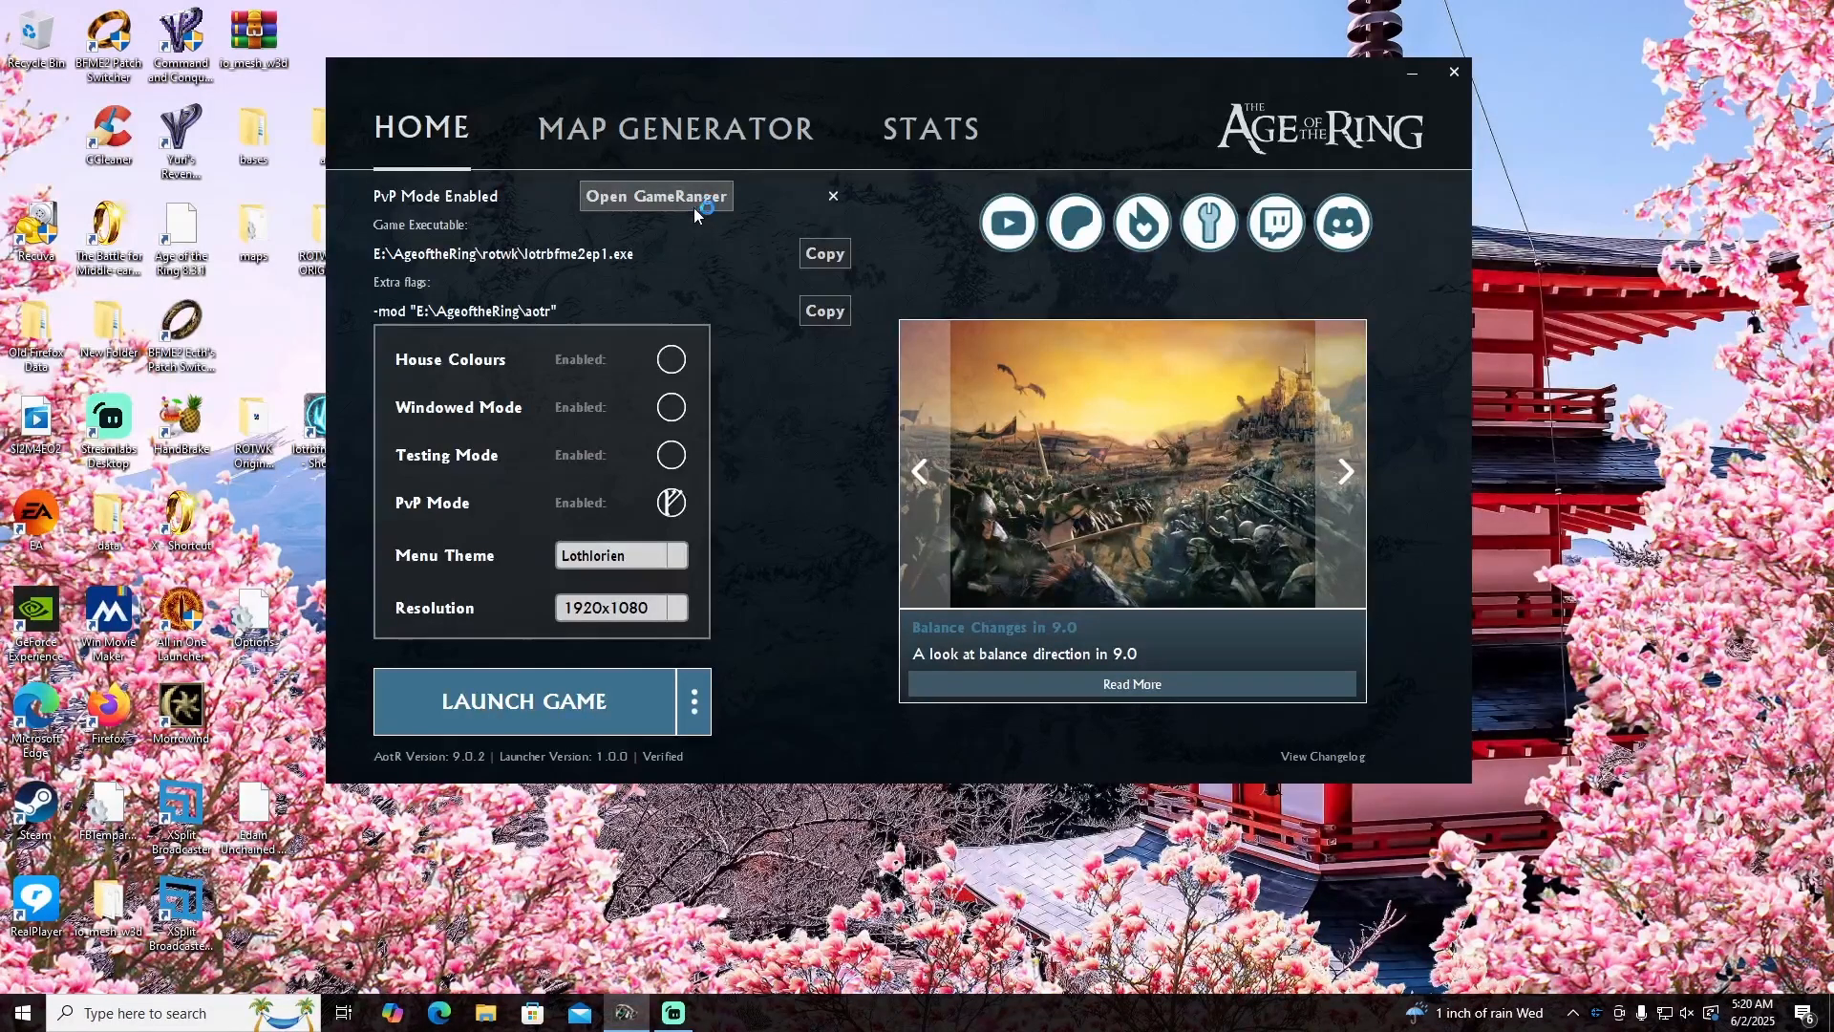
- Launch GameRanger and join Grimluk's password-protected AOTR Rise of the Witch-king room
{"action": "left_click", "coordinate": [656, 195]}
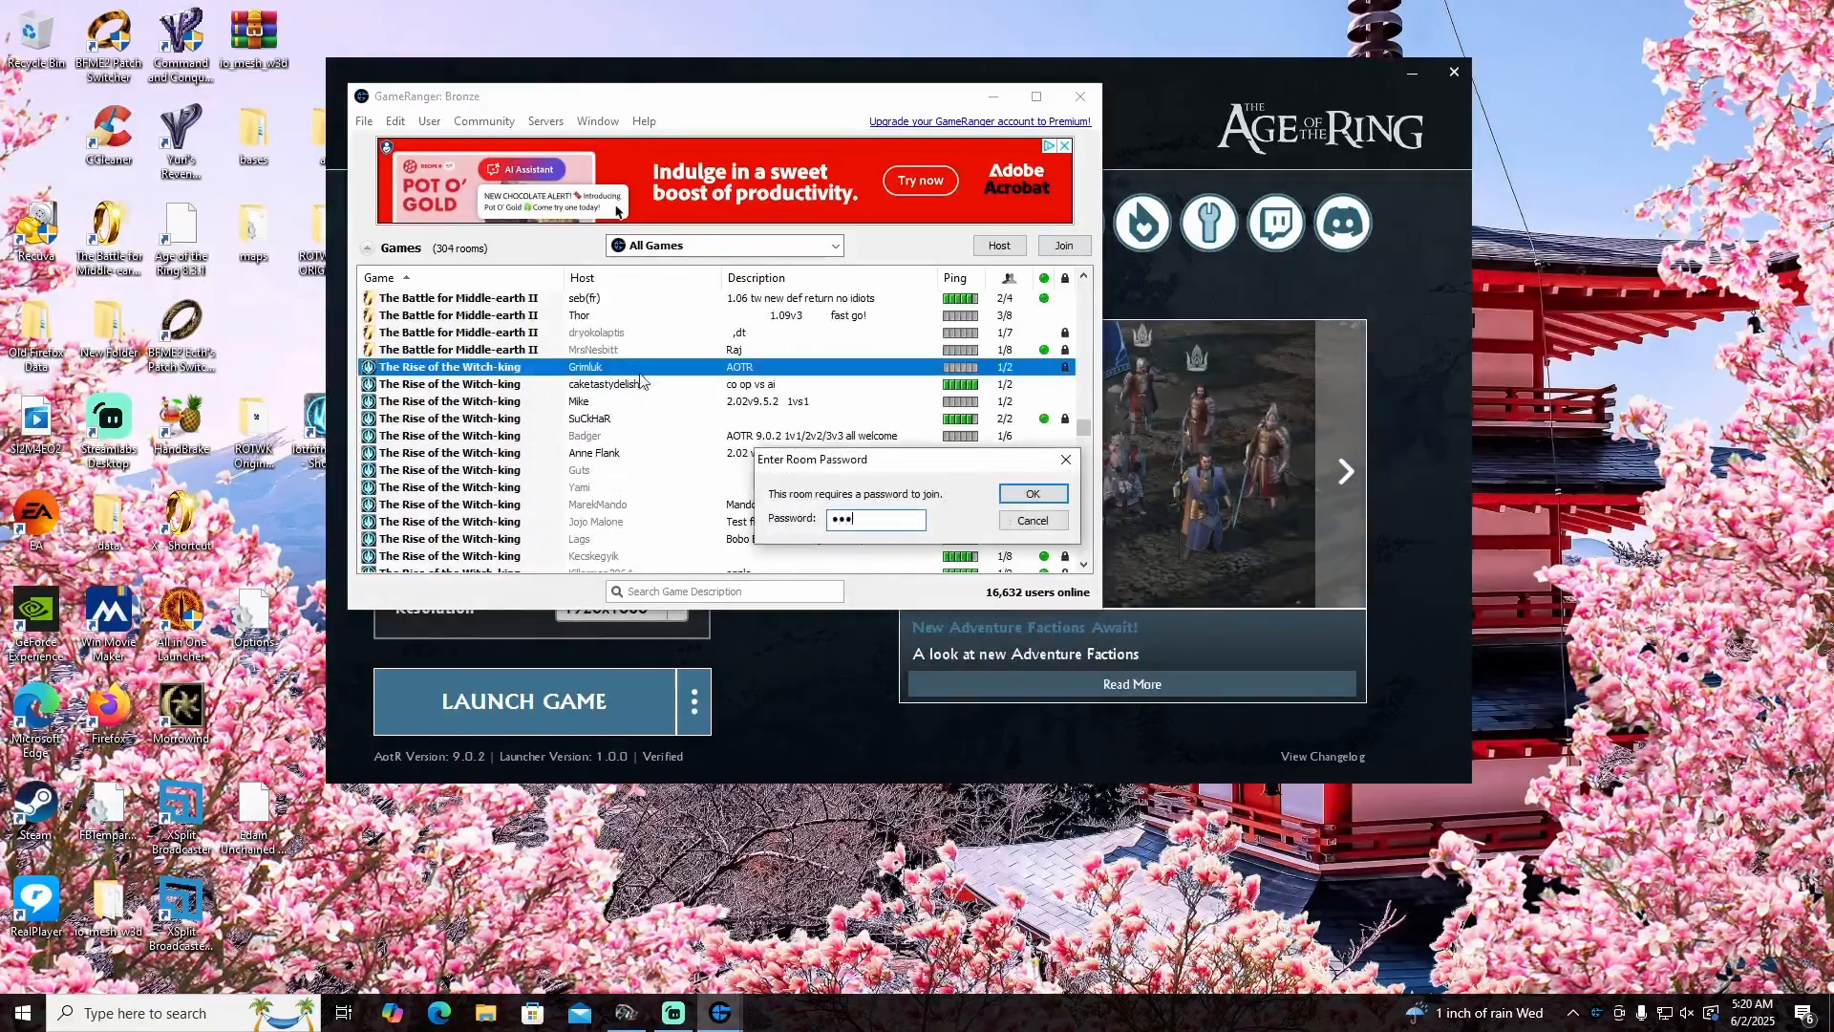
{"action": "left_click", "coordinate": [1030, 493]}
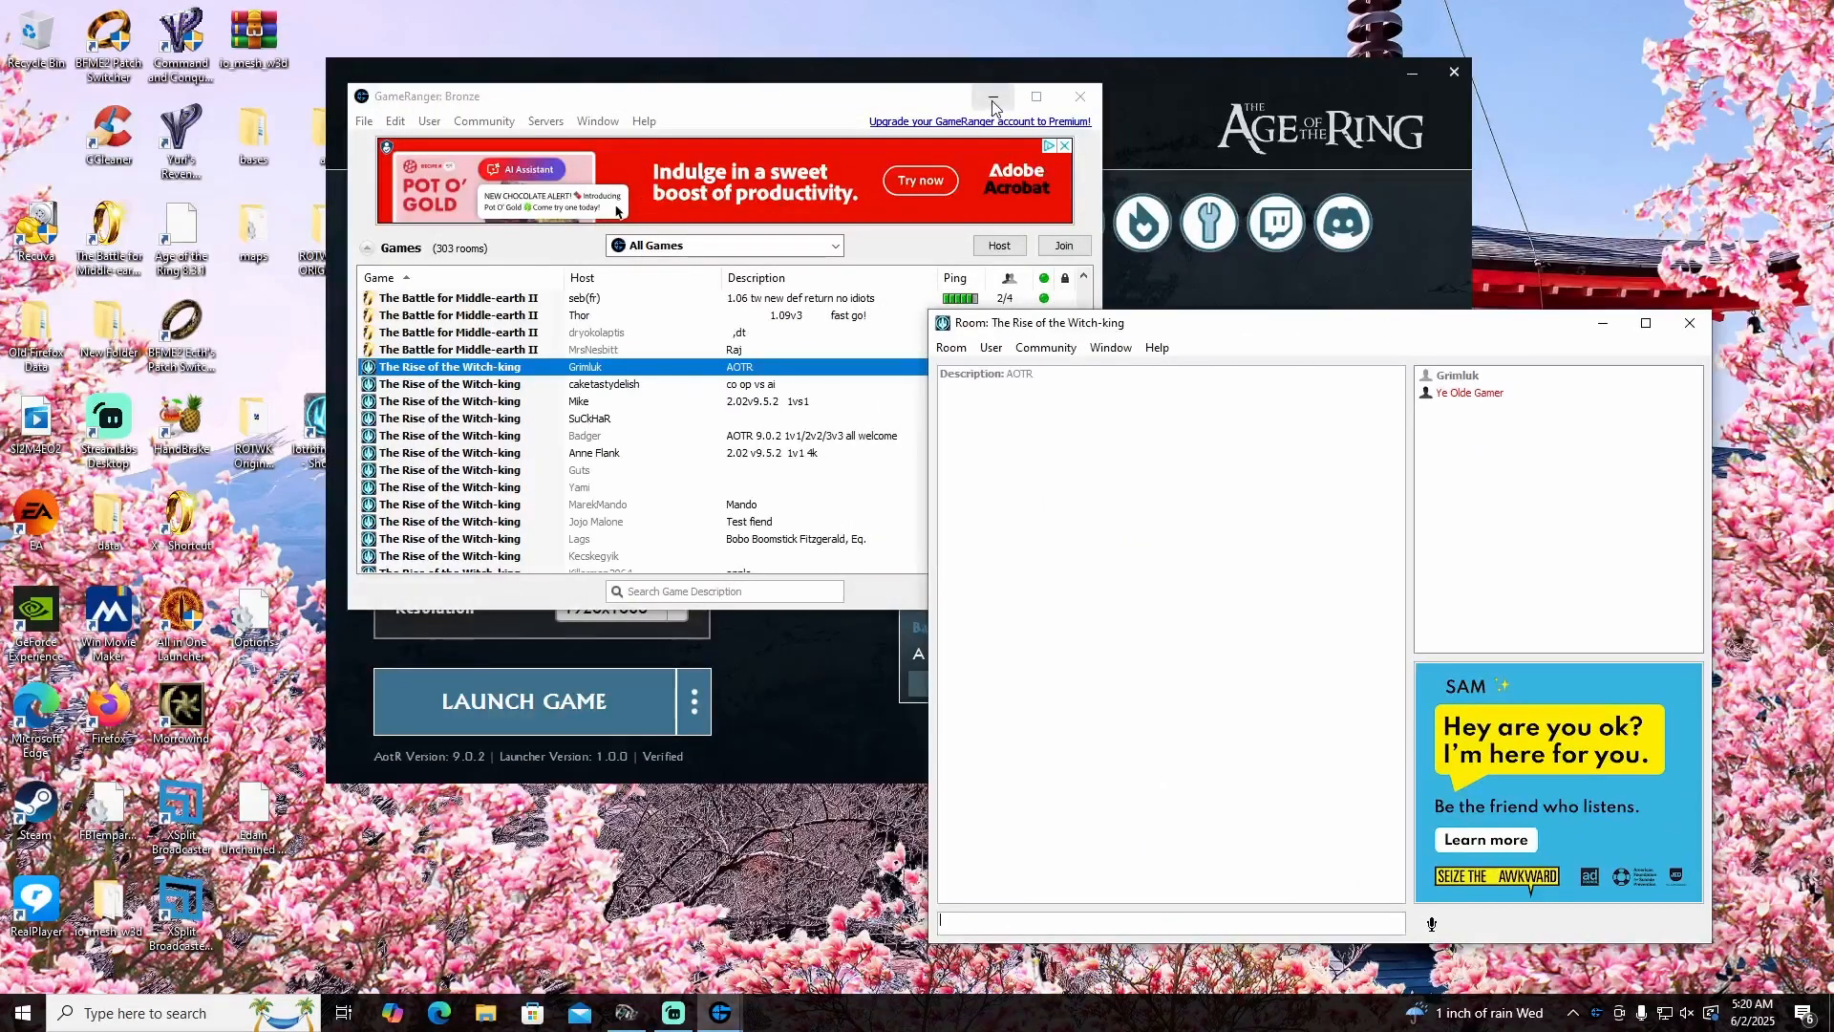
- Minimize the GameRanger Bronze main window, keeping the joined room window visible
{"action": "left_click", "coordinate": [992, 96]}
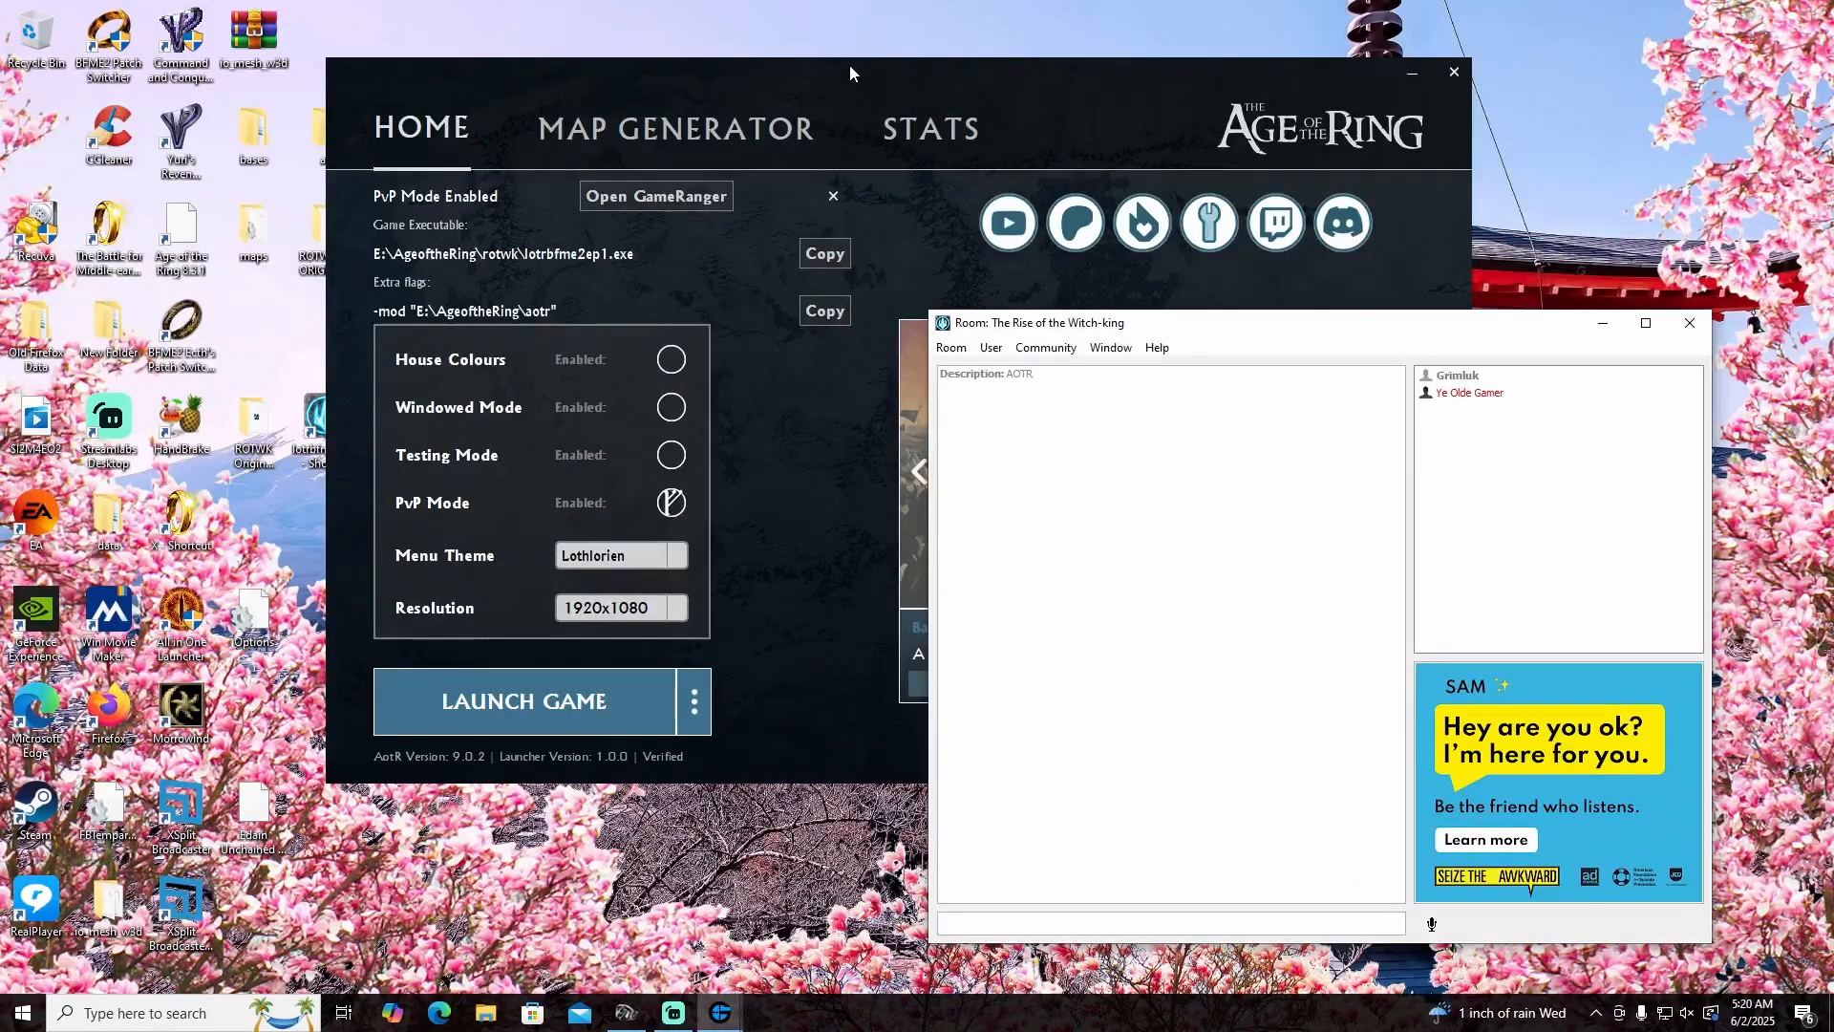
{"action": "left_click", "coordinate": [1168, 921]}
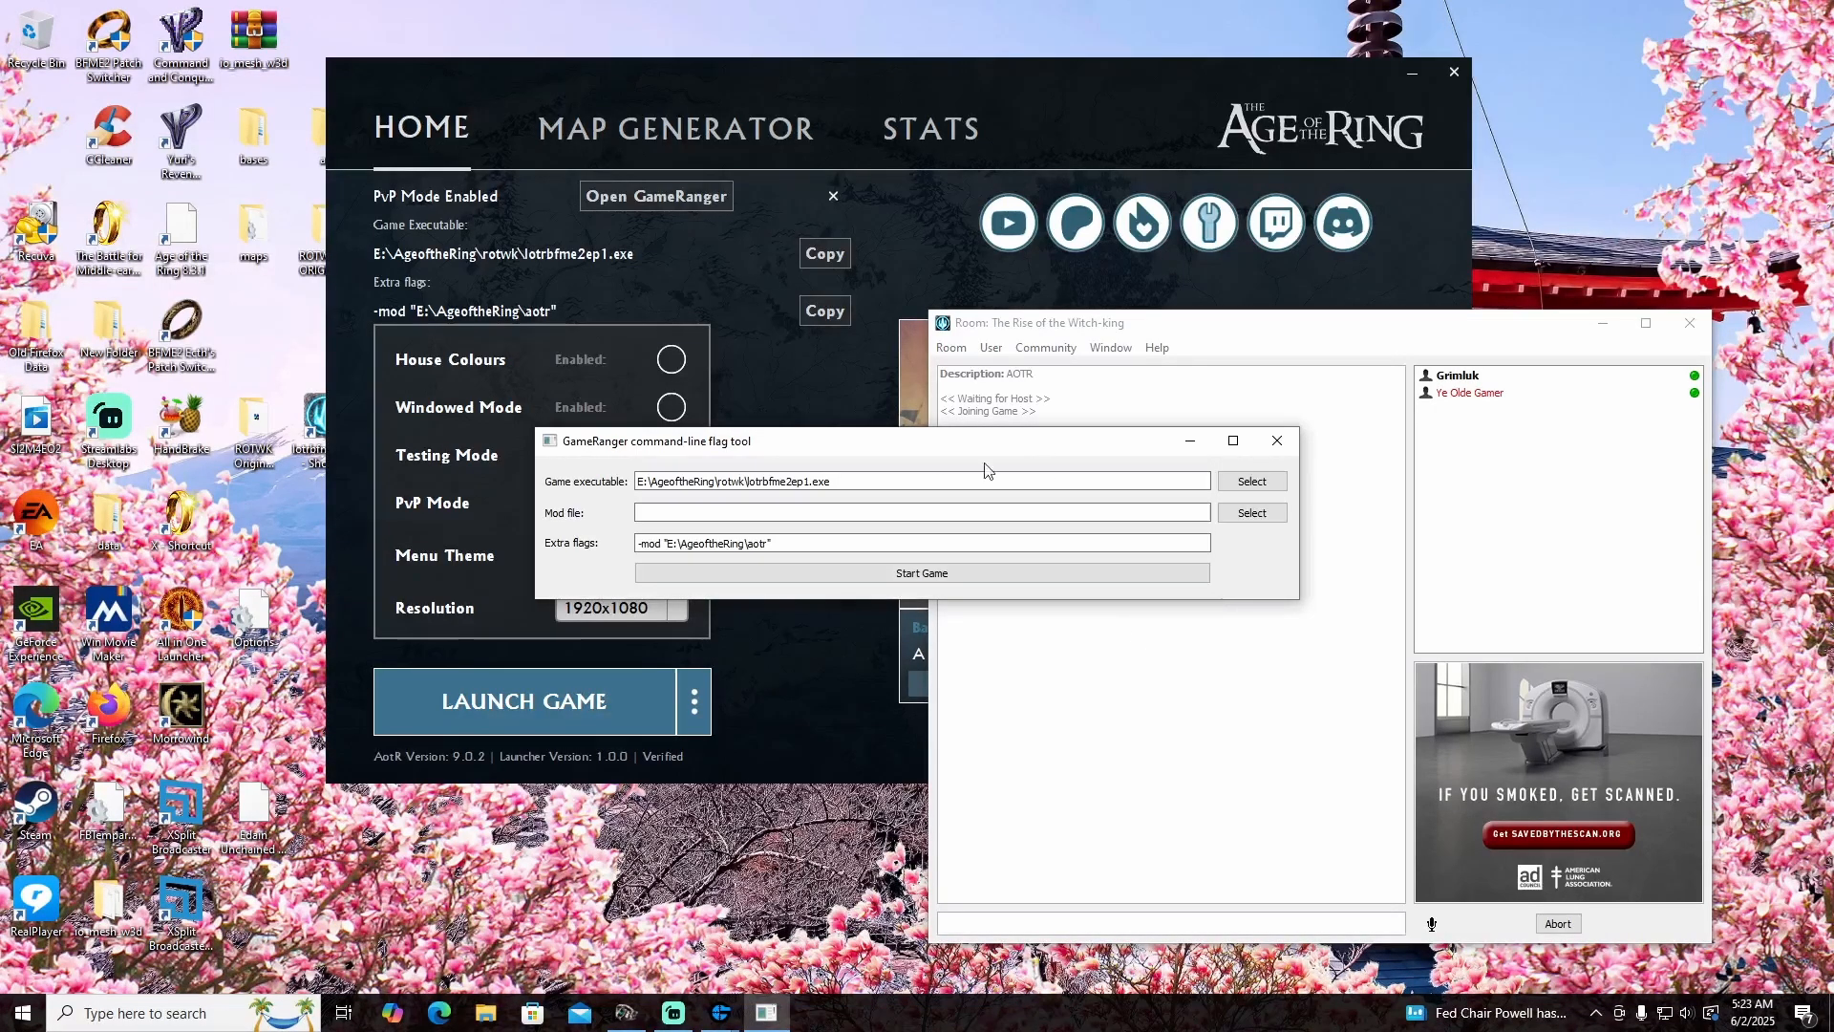
- Show the command-line flag tool prefilled with the AotR executable path and -mod flag
{"action": "left_click", "coordinate": [921, 479]}
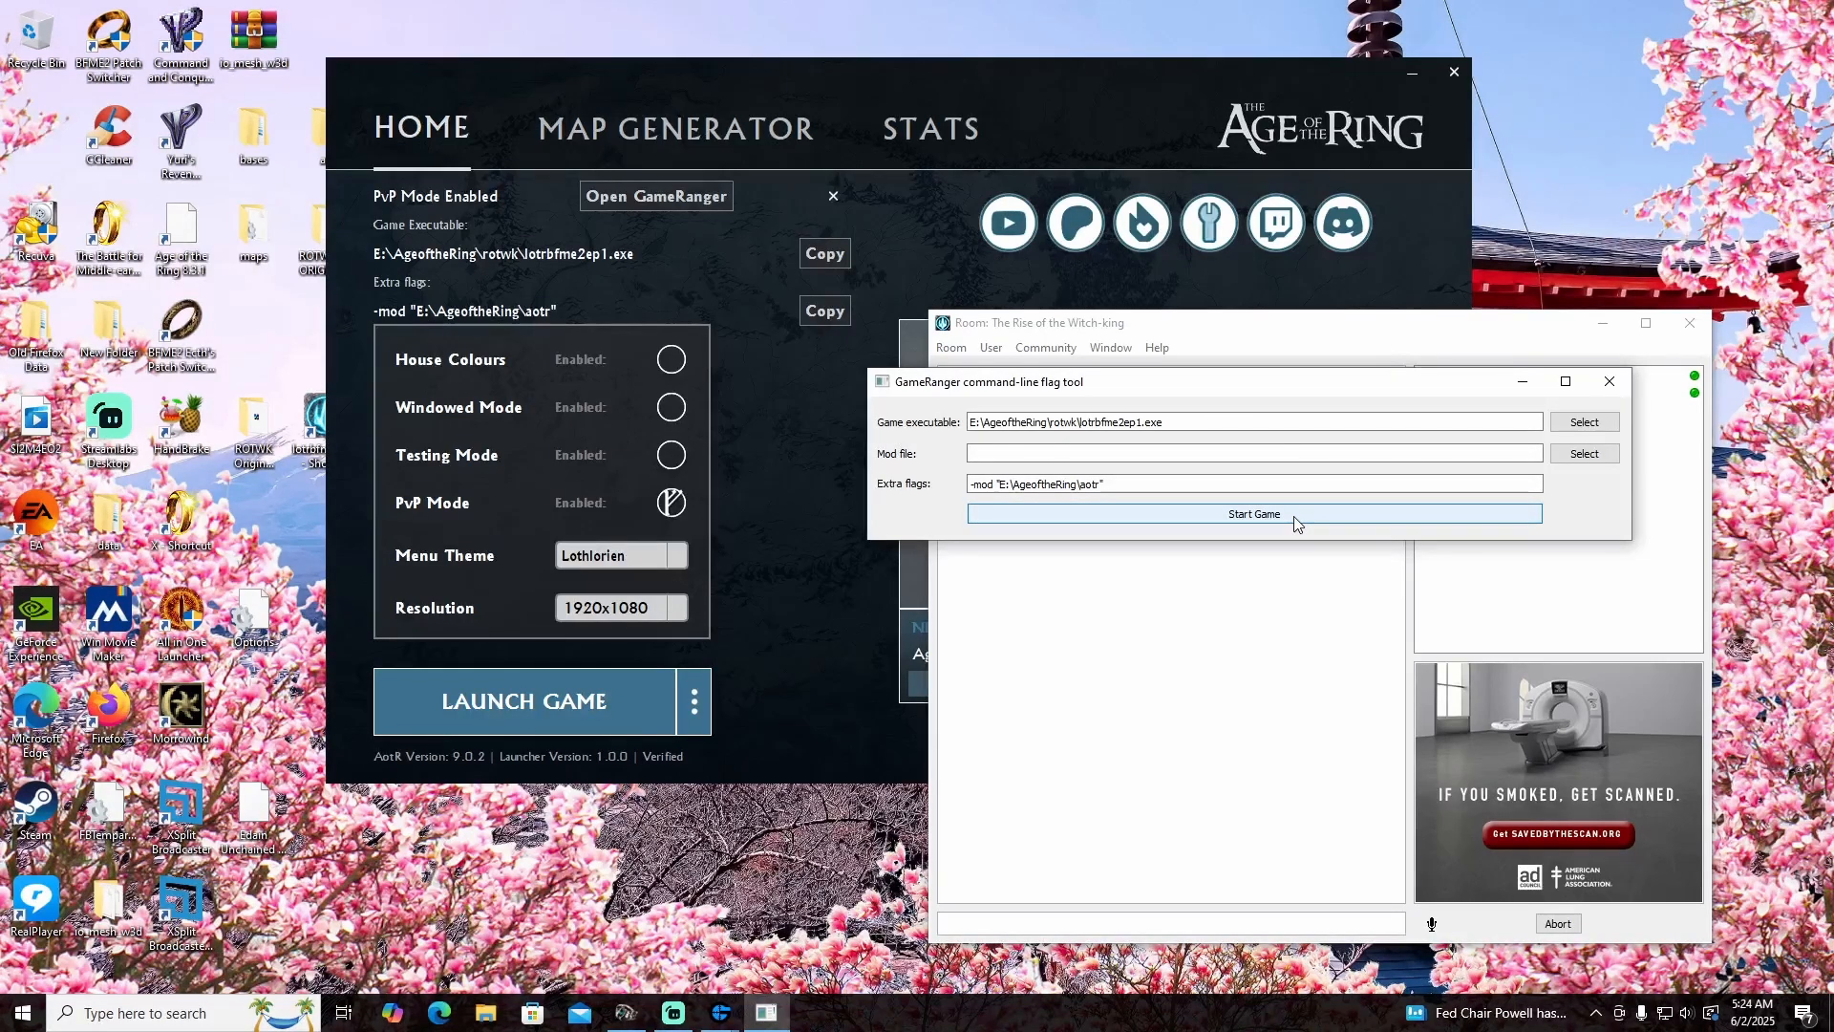
{"action": "left_click", "coordinate": [1251, 514]}
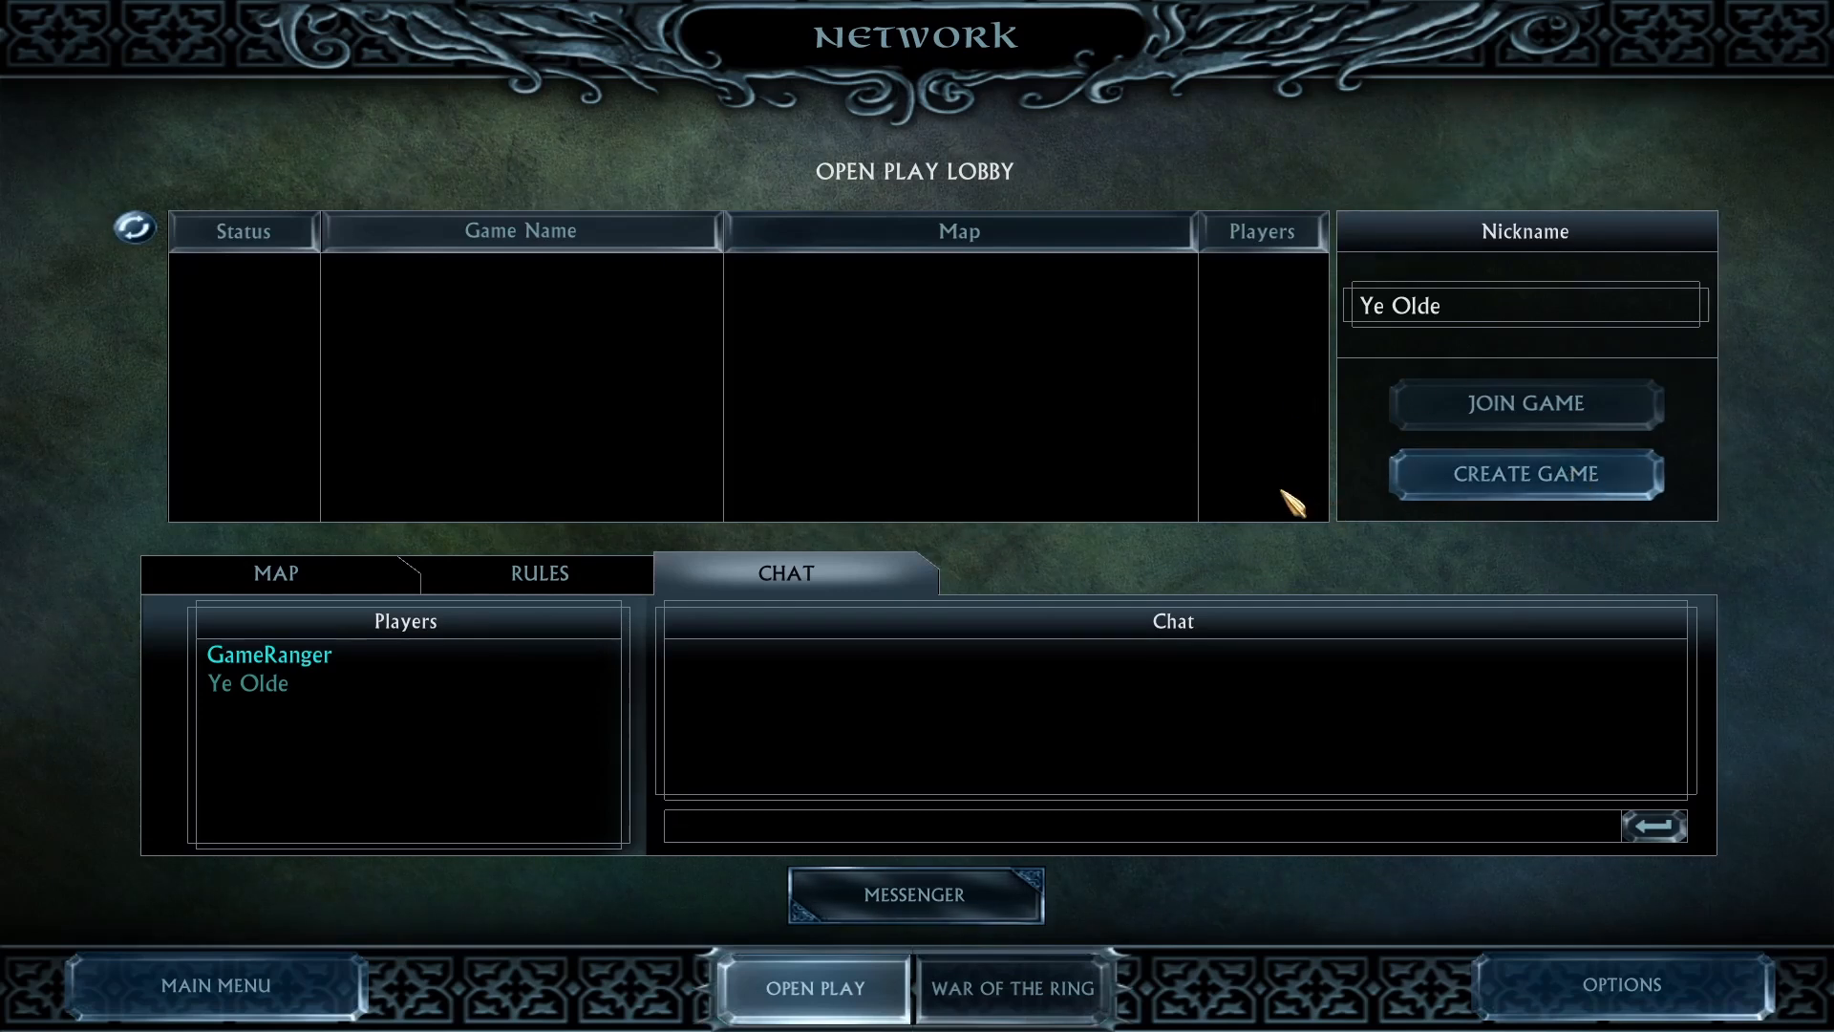
{"action": "mouse_move", "coordinate": [1234, 474]}
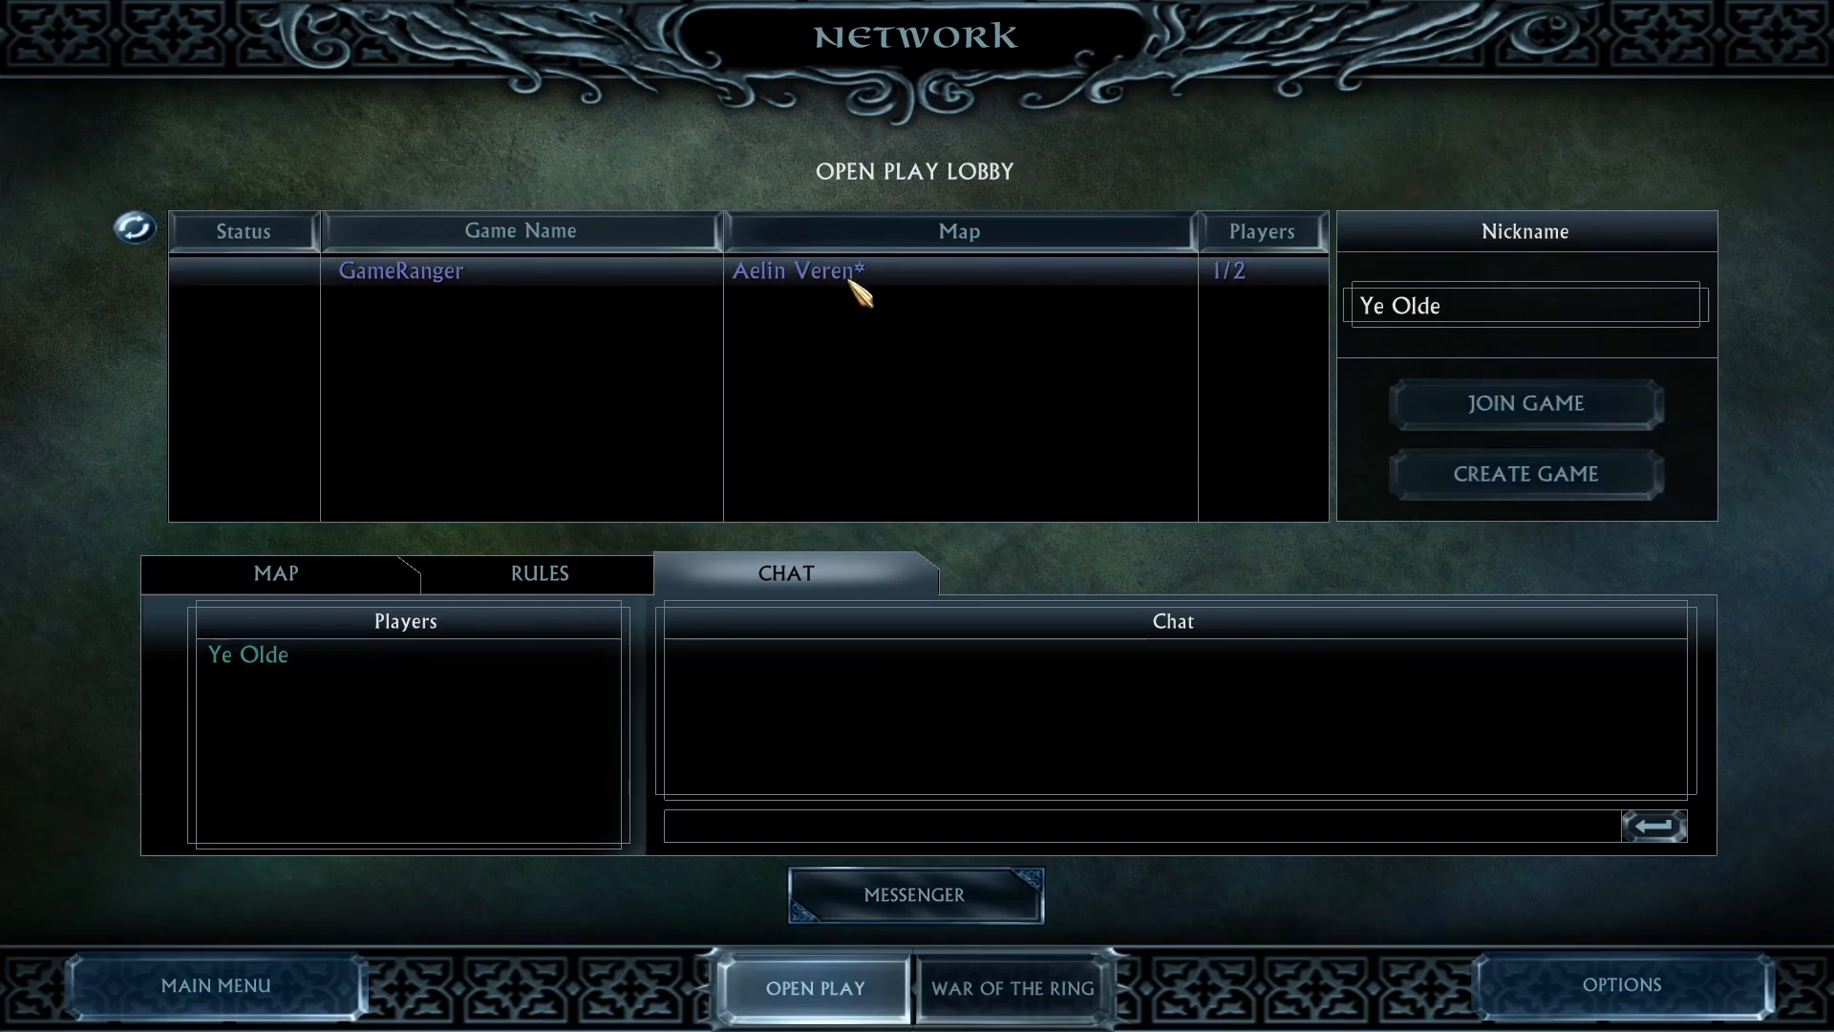
- Join the GameRanger game as Gondor, mark Ye Olde ready, and view the Aelin Veren map
{"action": "left_click", "coordinate": [1522, 401]}
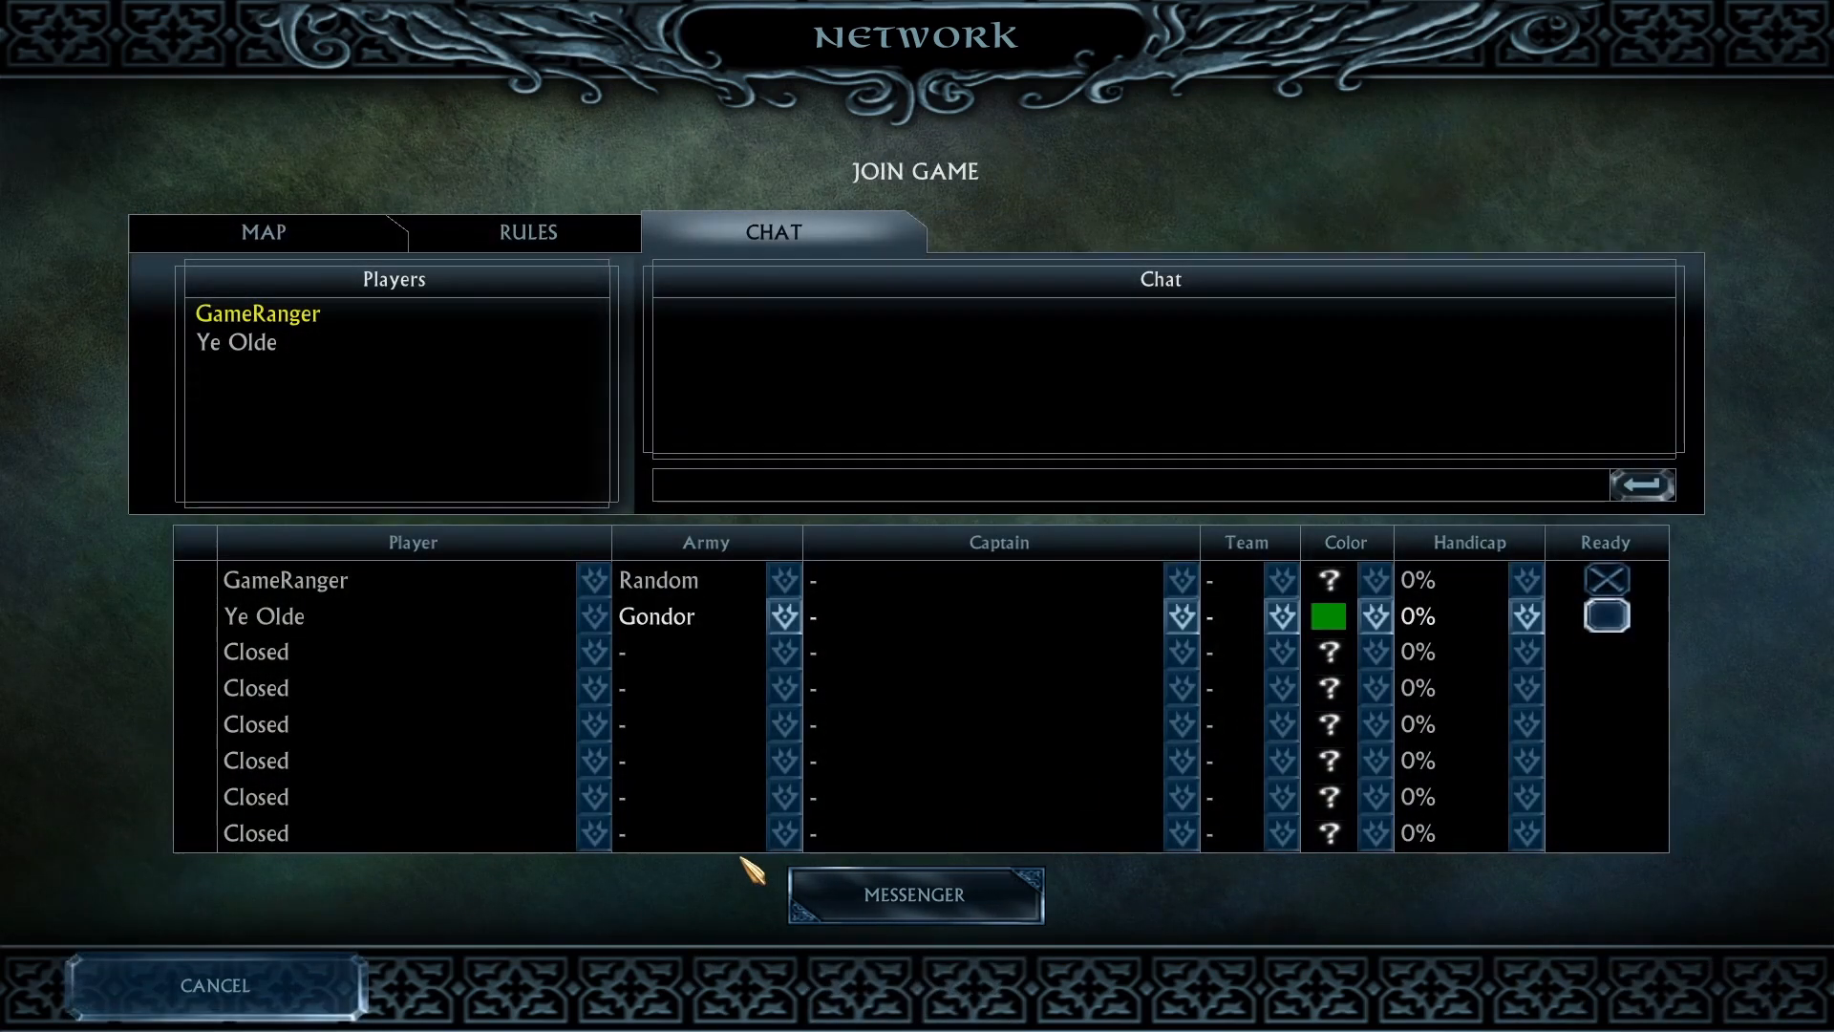
{"action": "left_click", "coordinate": [1607, 613]}
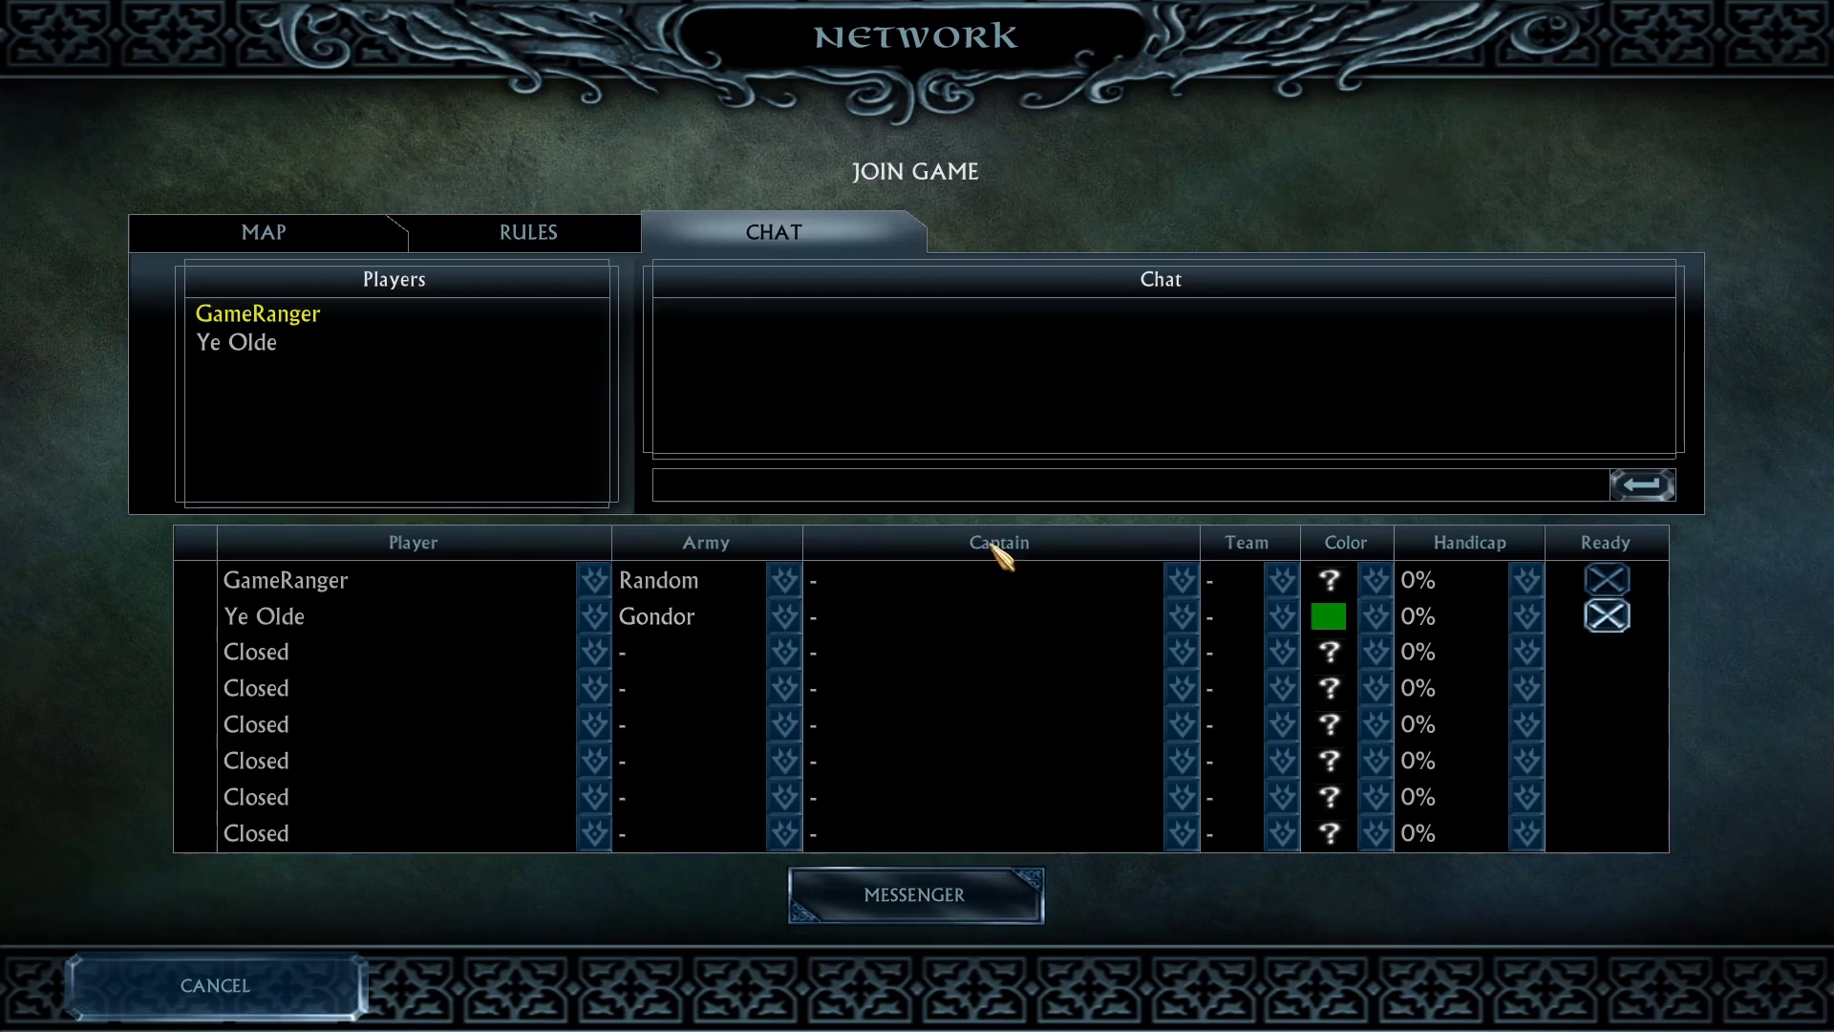
{"action": "left_click", "coordinate": [262, 231]}
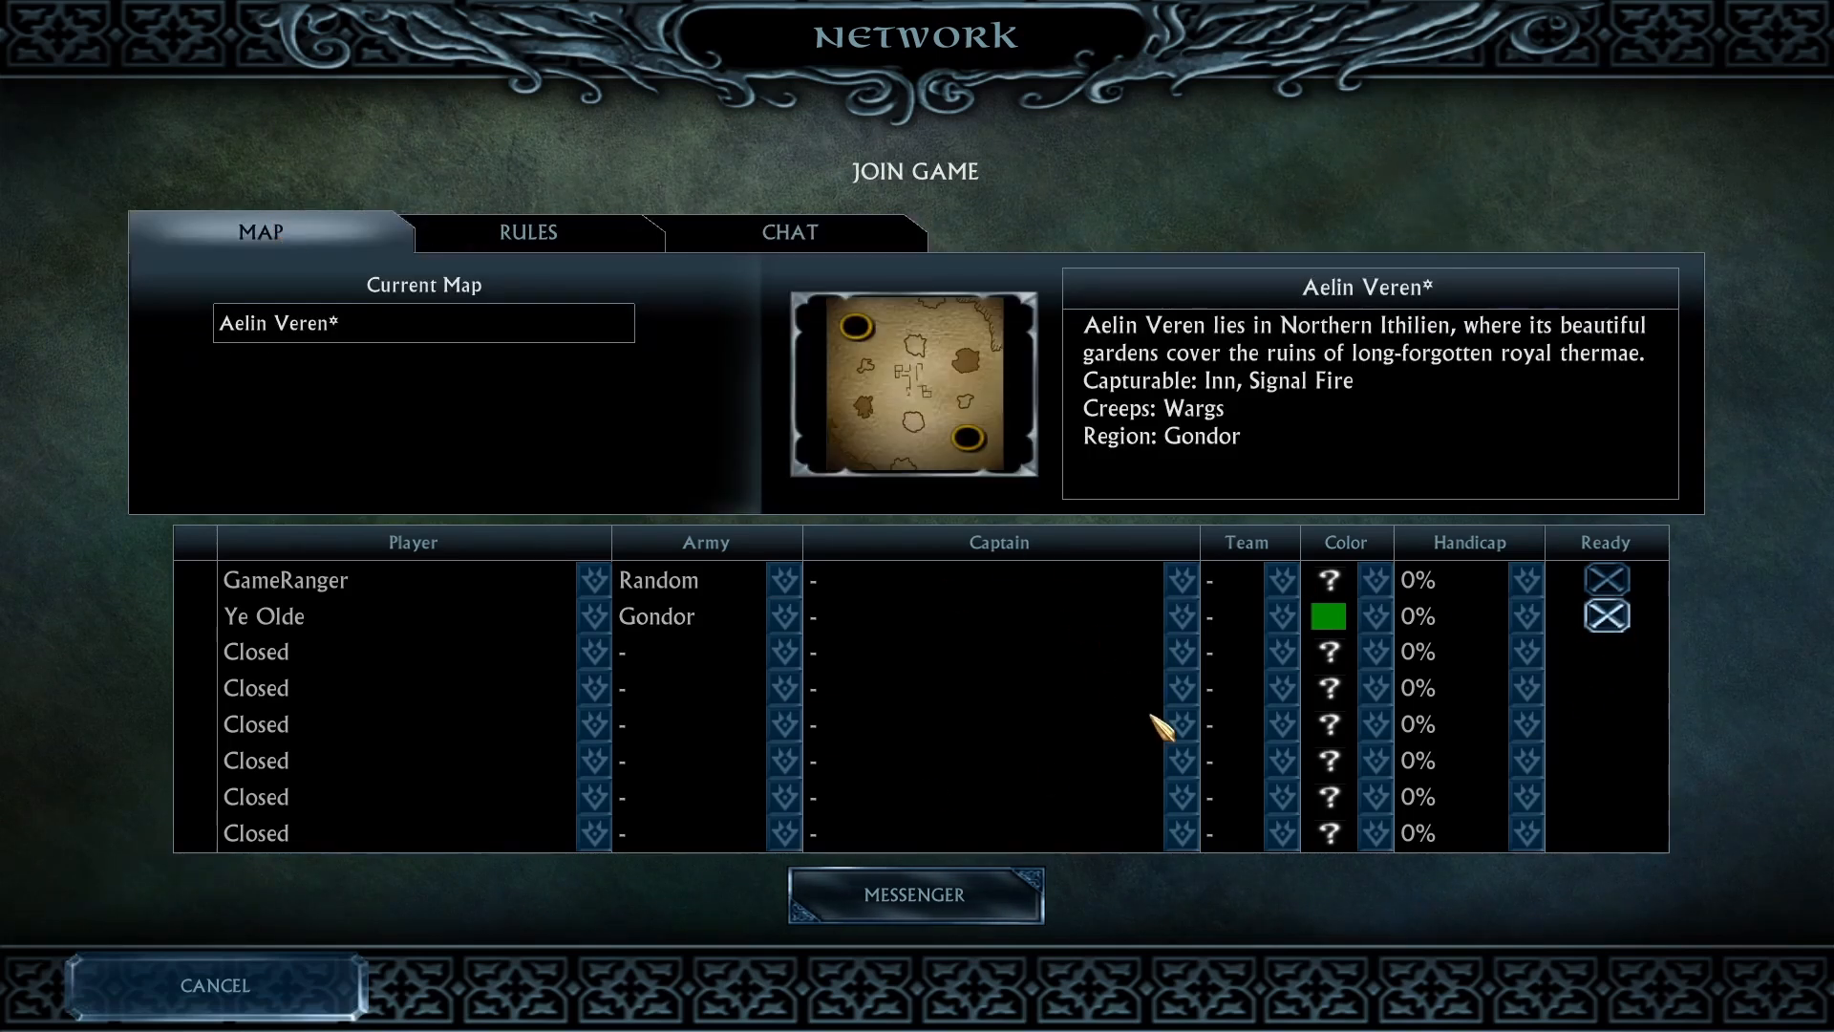
{"action": "mouse_move", "coordinate": [1129, 894]}
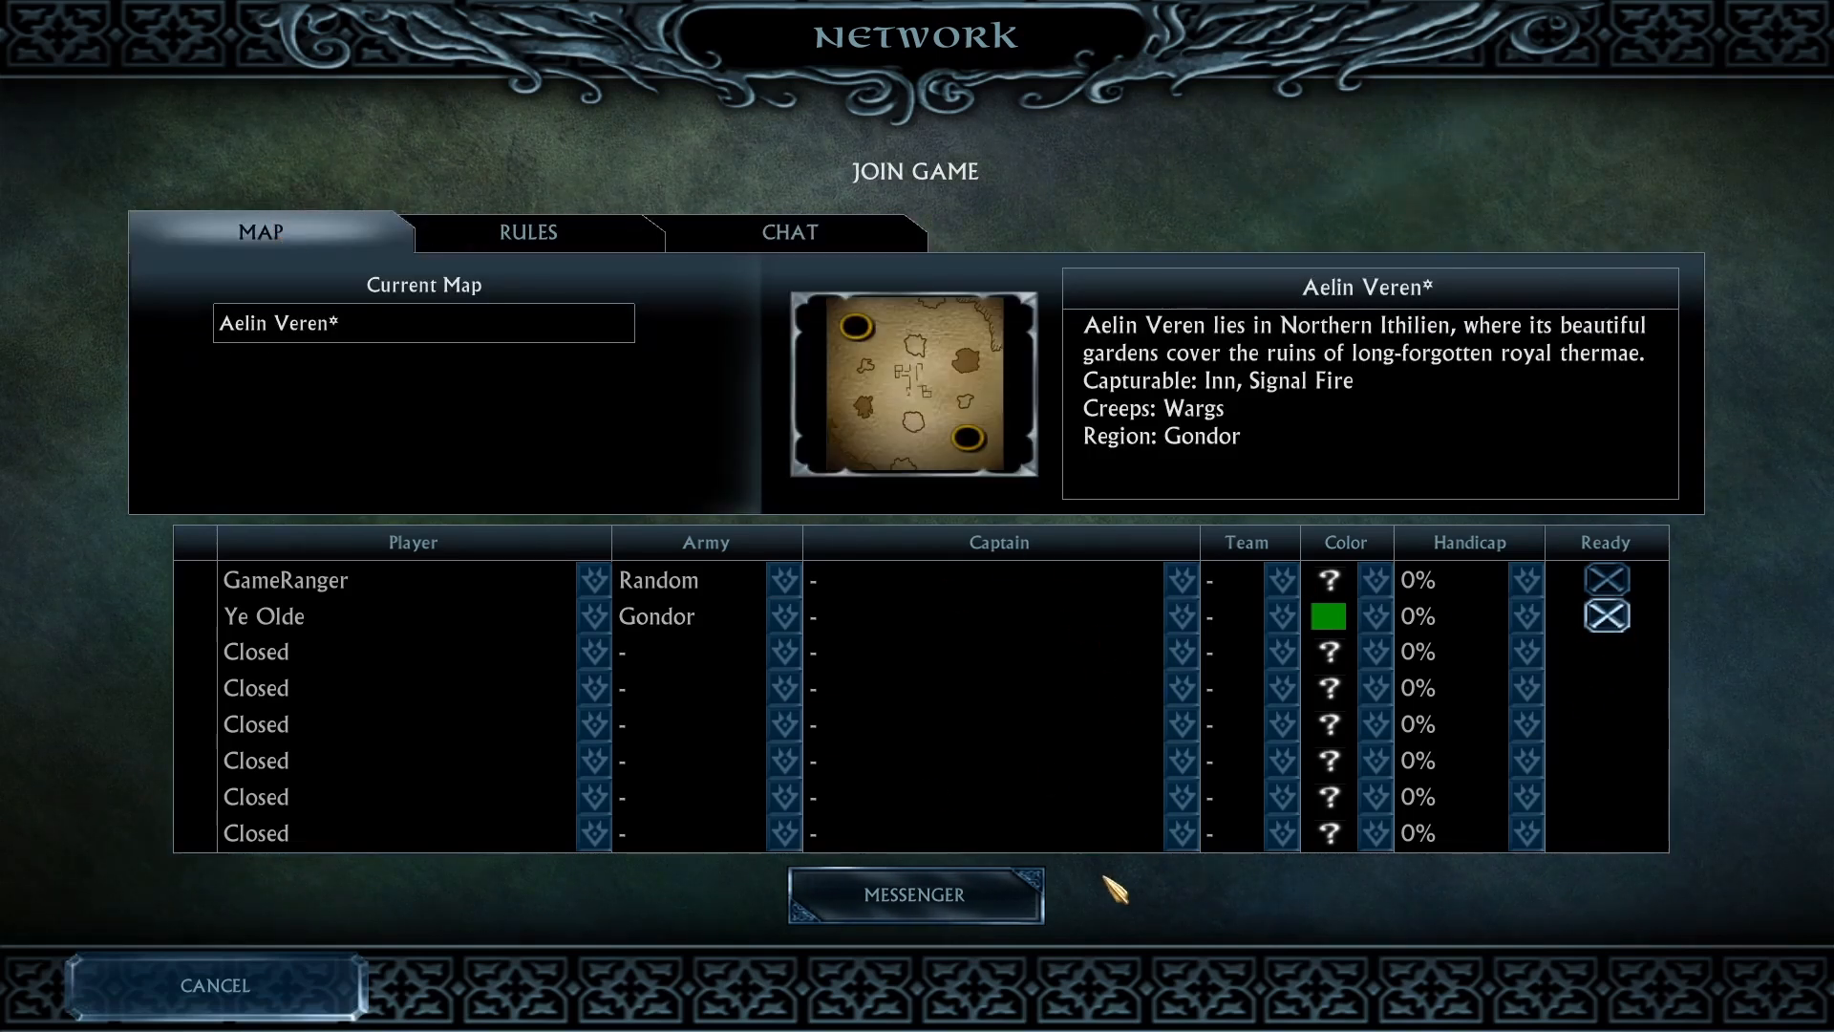